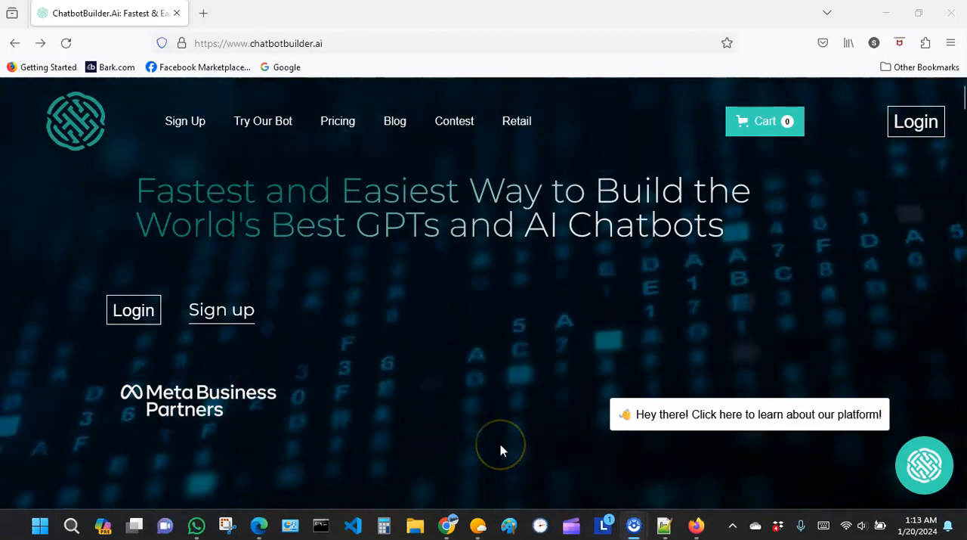
{"action": "mouse_move", "coordinate": [498, 422]}
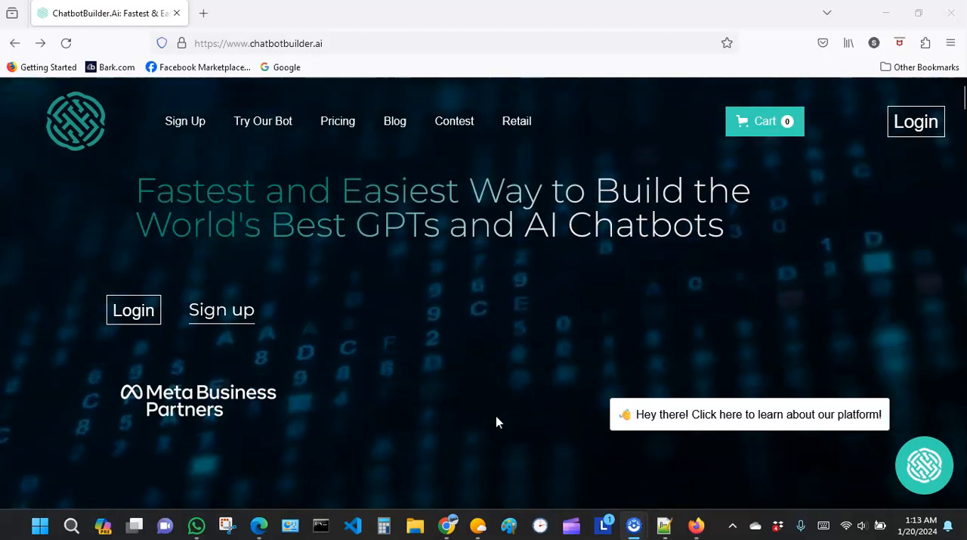
{"action": "mouse_move", "coordinate": [487, 369]}
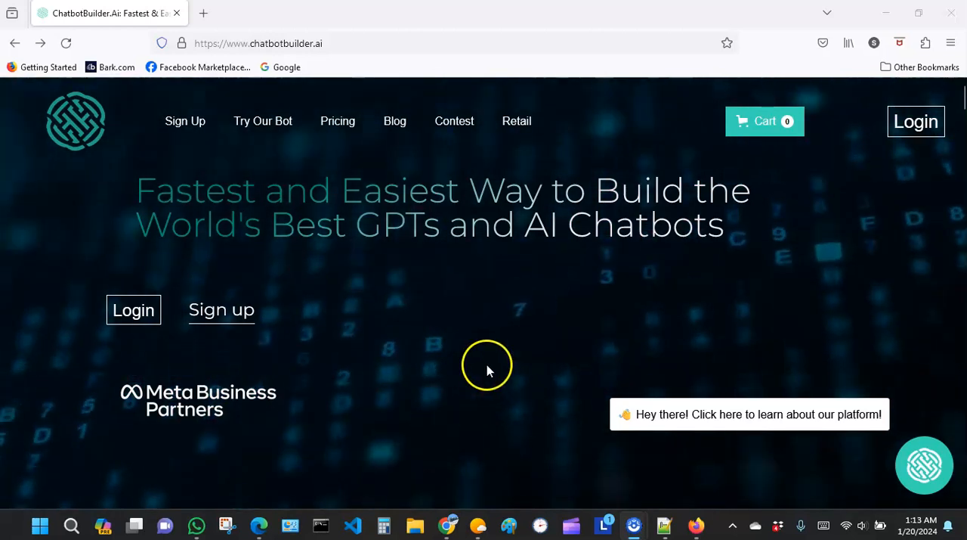
{"action": "mouse_move", "coordinate": [491, 329]}
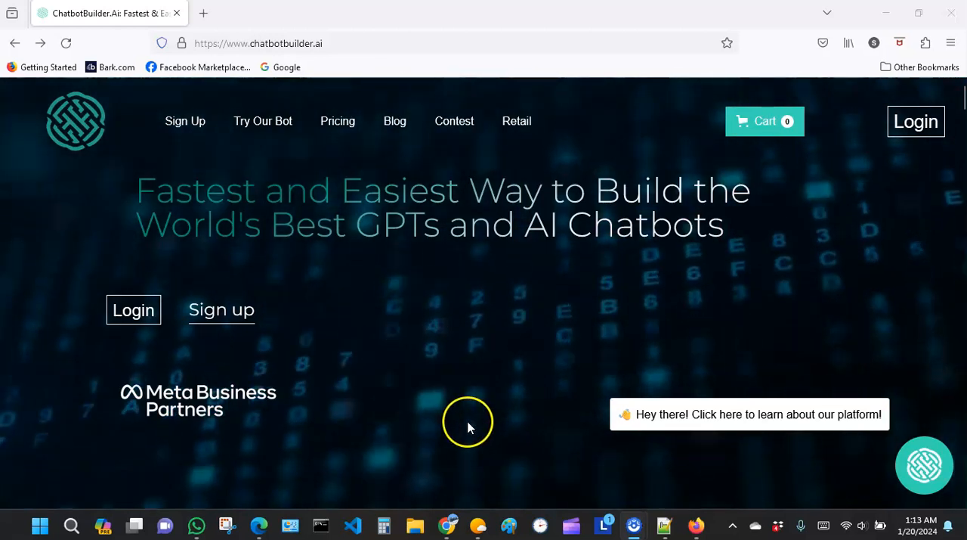
{"action": "mouse_move", "coordinate": [416, 369]}
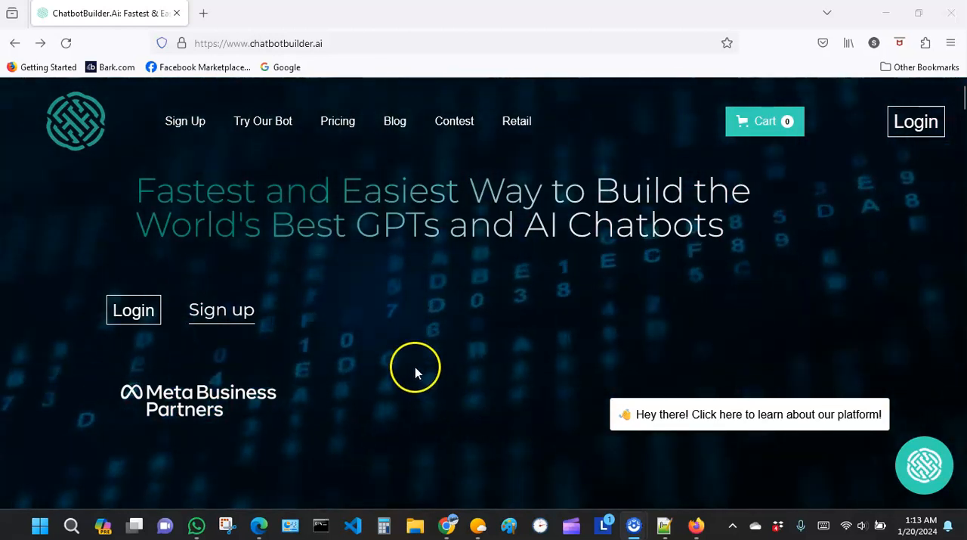
{"action": "mouse_move", "coordinate": [370, 333]}
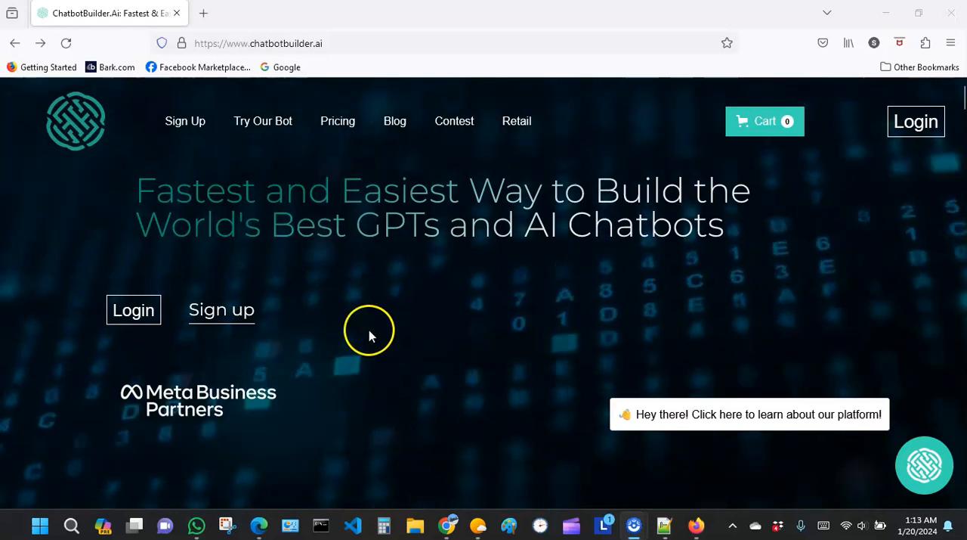
{"action": "mouse_move", "coordinate": [378, 249]}
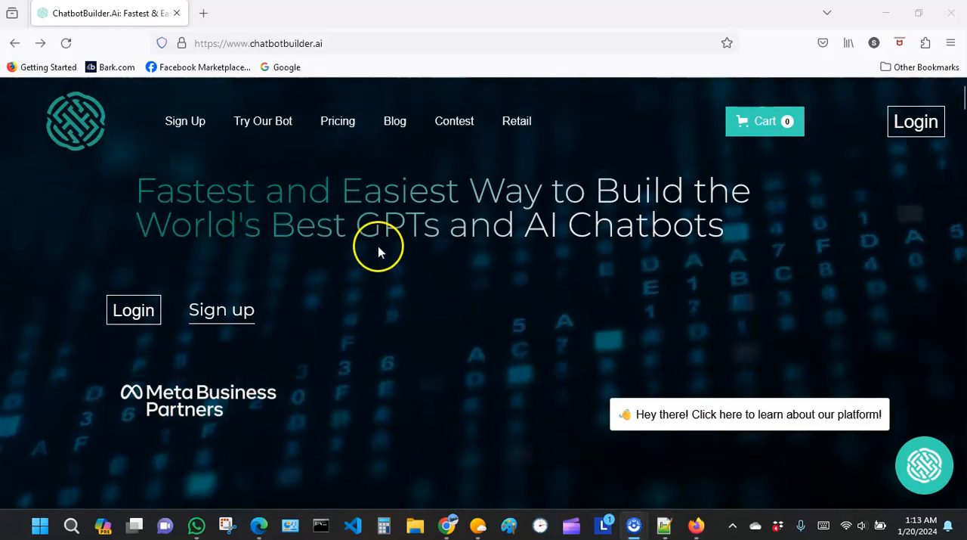
{"action": "mouse_move", "coordinate": [321, 298]}
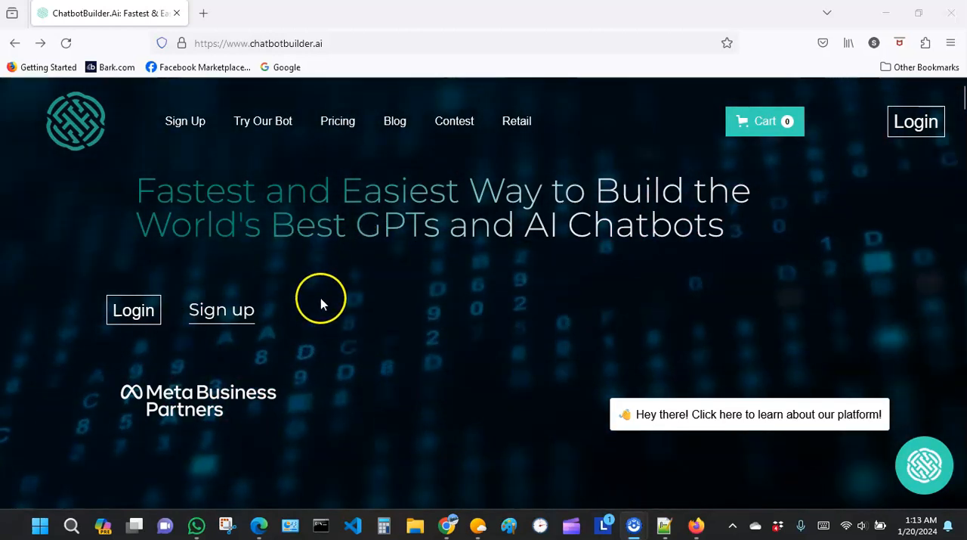
{"action": "mouse_move", "coordinate": [428, 341]}
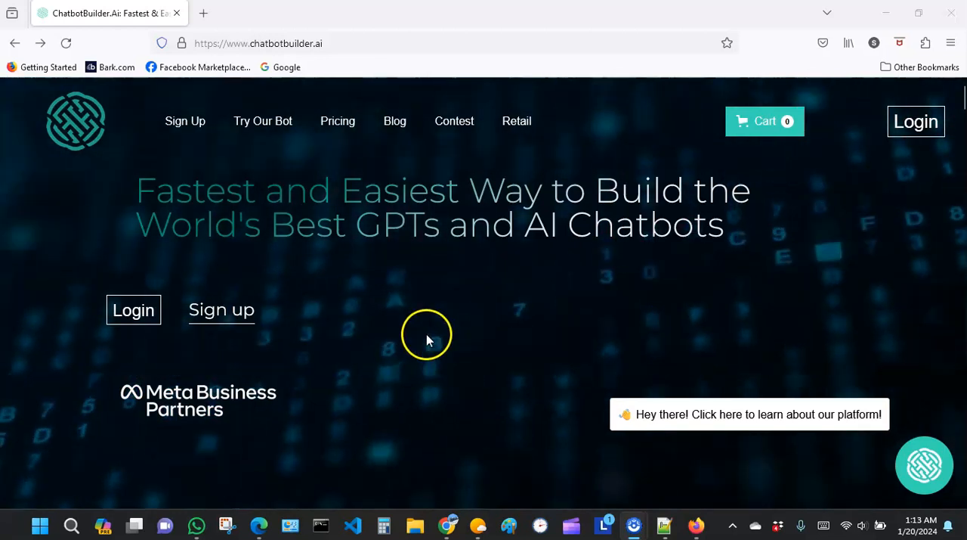
{"action": "mouse_move", "coordinate": [454, 348]}
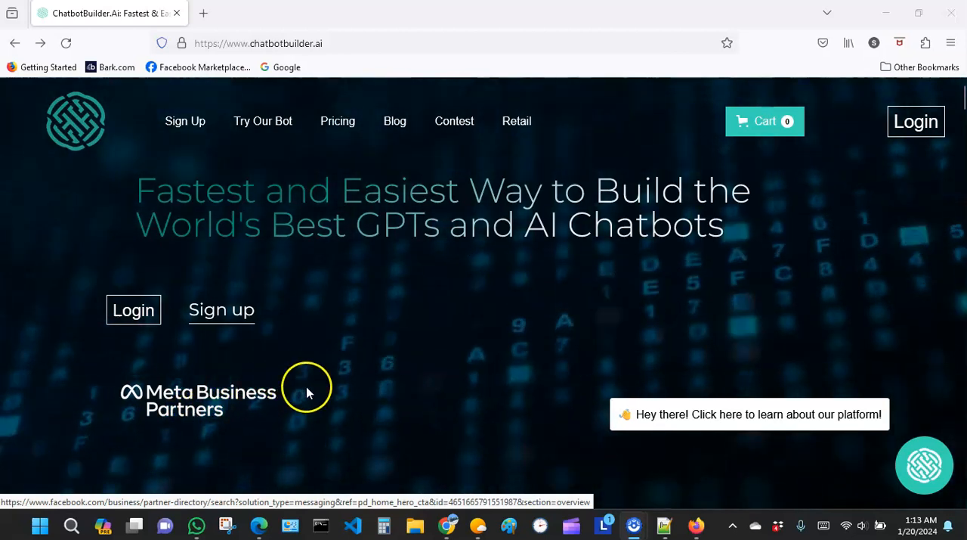
{"action": "mouse_move", "coordinate": [324, 397]}
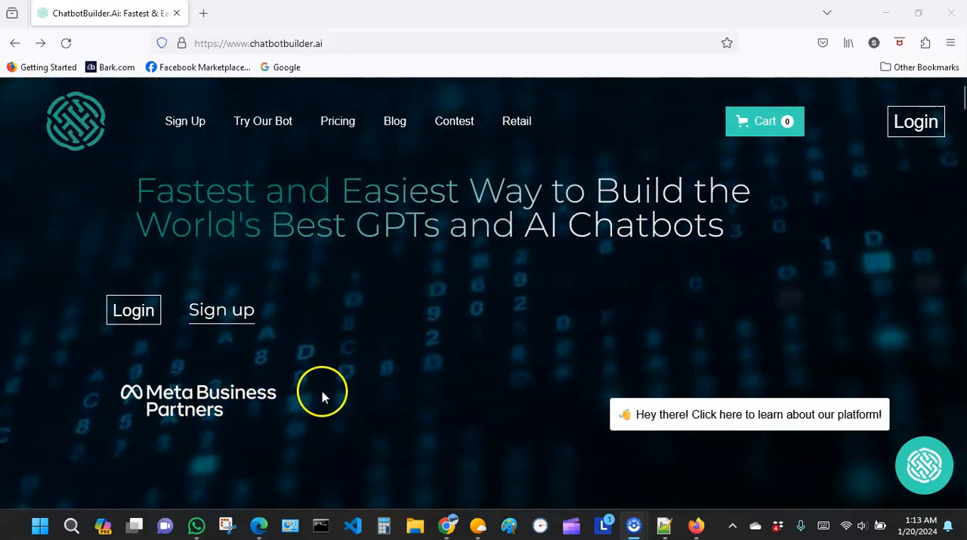
{"action": "mouse_move", "coordinate": [326, 438]}
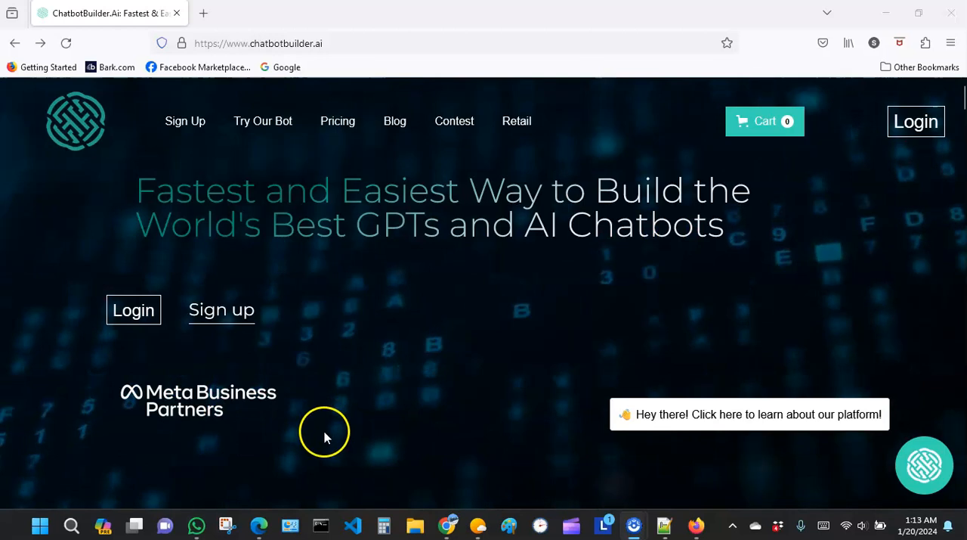
{"action": "mouse_move", "coordinate": [299, 369]}
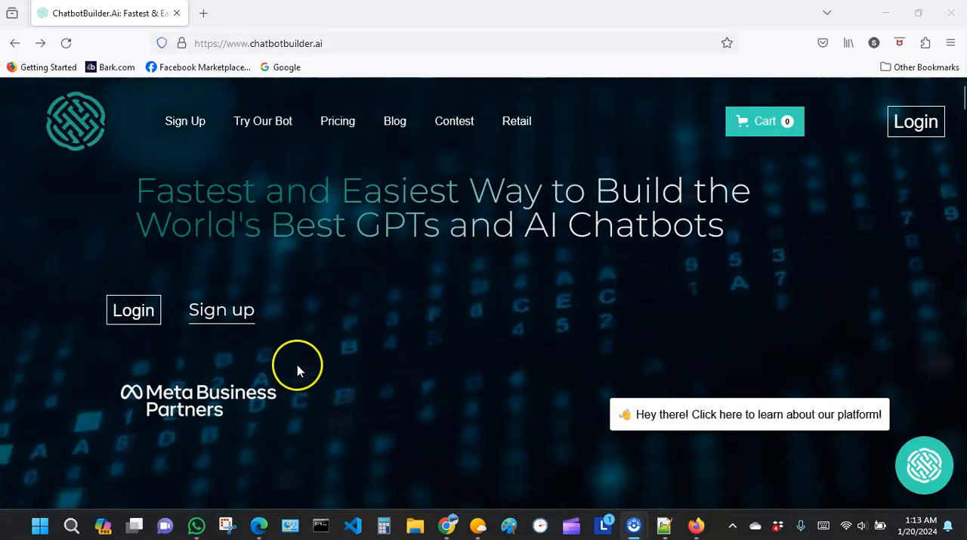
{"action": "mouse_move", "coordinate": [330, 402]}
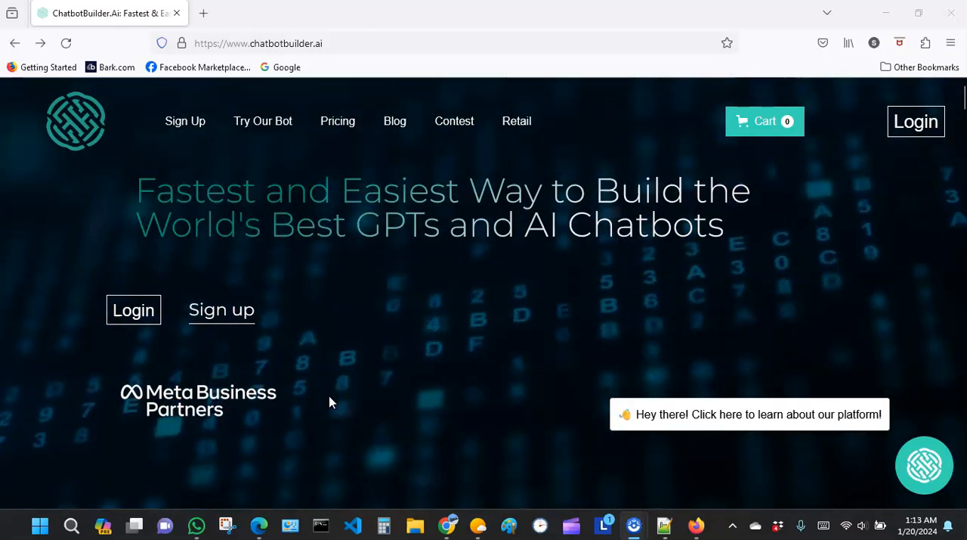
{"action": "mouse_move", "coordinate": [328, 377]}
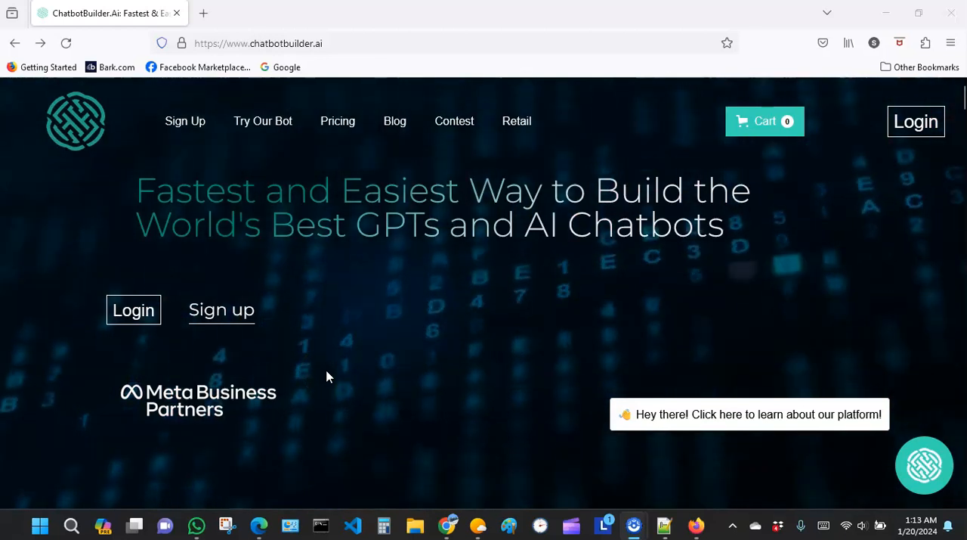
{"action": "mouse_move", "coordinate": [358, 323]}
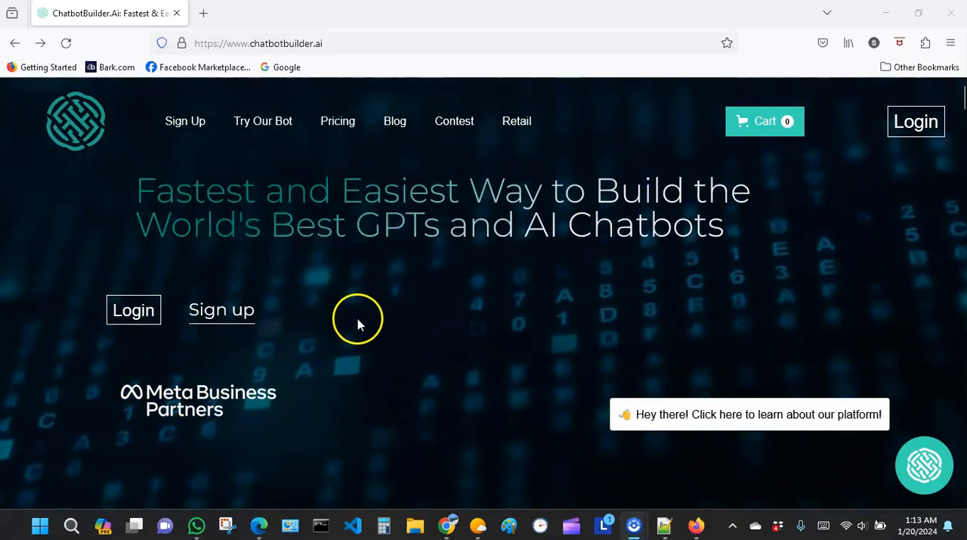
{"action": "mouse_move", "coordinate": [321, 333]}
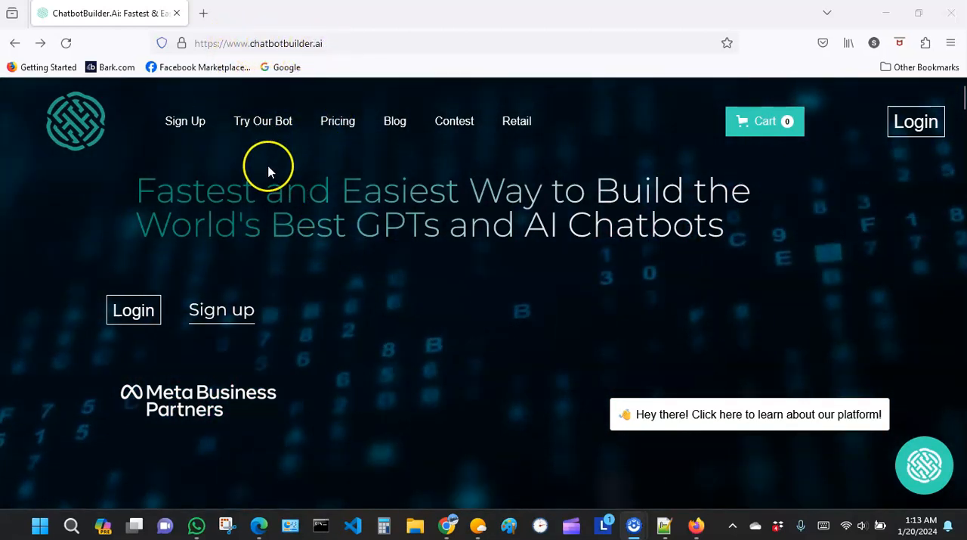
{"action": "mouse_move", "coordinate": [427, 289]}
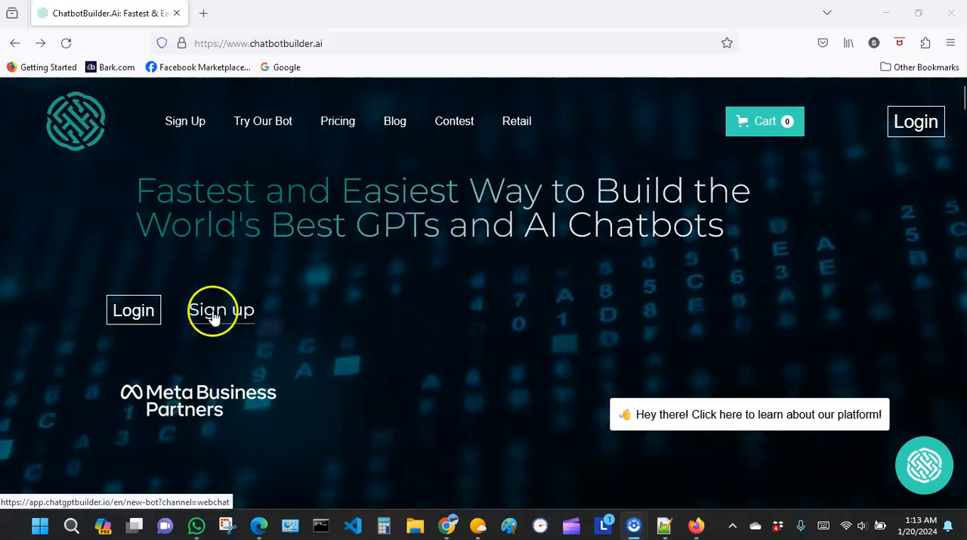
Follow the homepage Sign up link to the login page with Facebook, Google, Microsoft, Apple and email options
{"action": "left_click", "coordinate": [221, 310]}
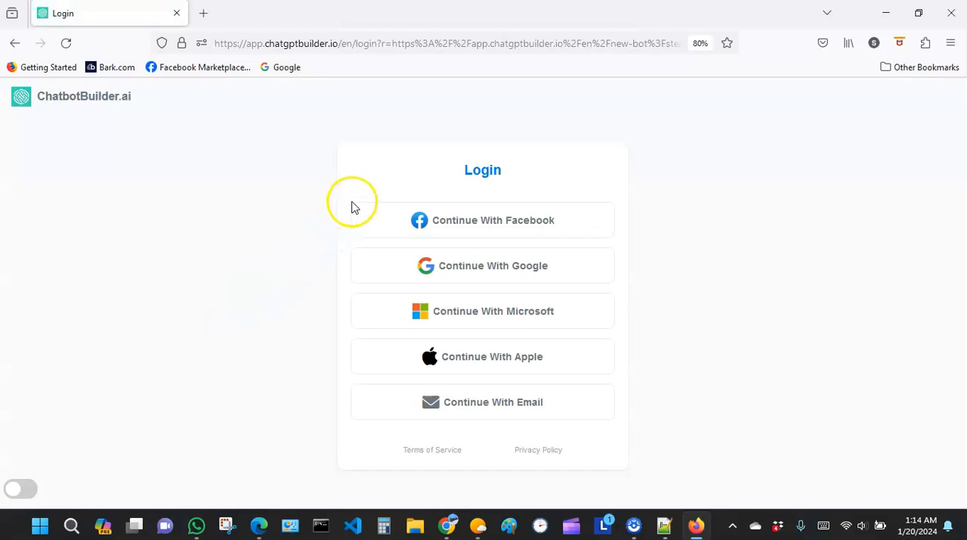
{"action": "mouse_move", "coordinate": [310, 200]}
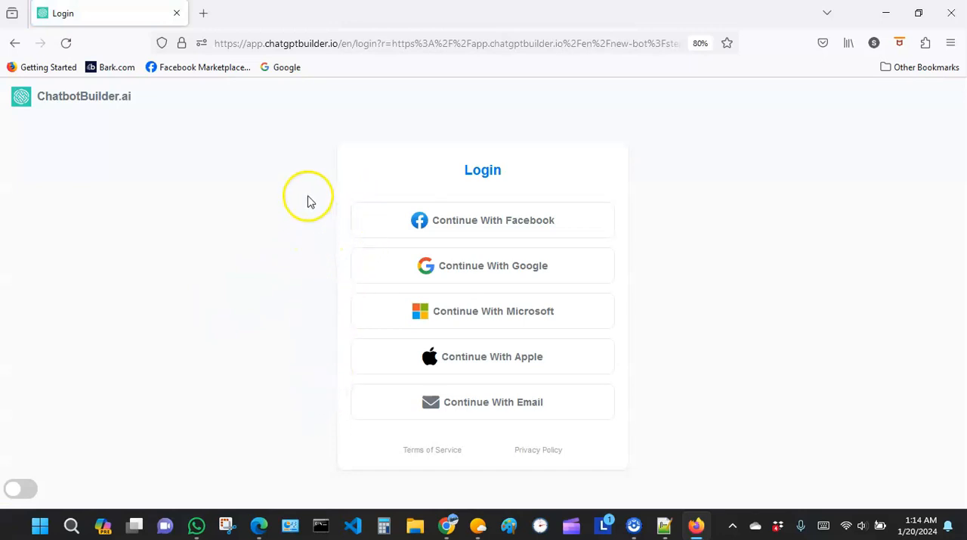
{"action": "mouse_move", "coordinate": [618, 442]}
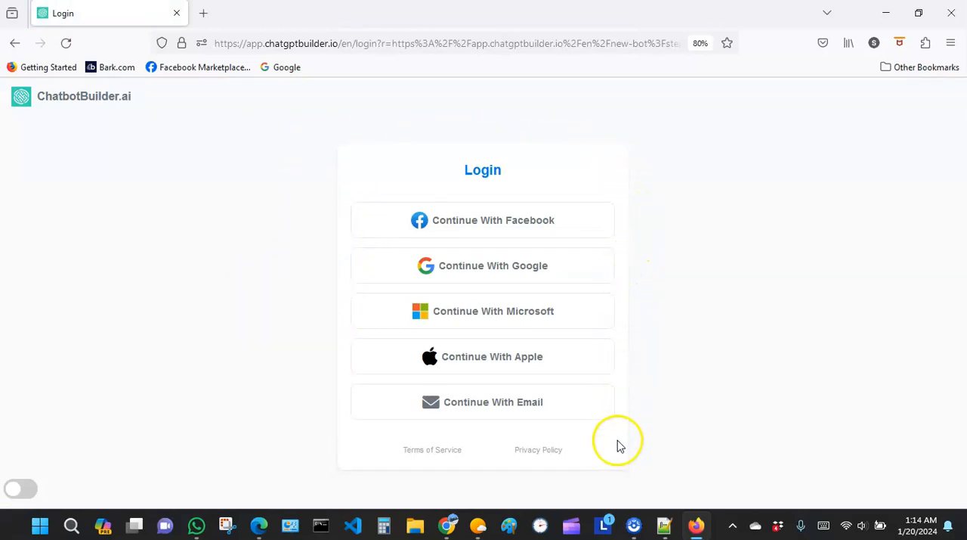
{"action": "mouse_move", "coordinate": [572, 391]}
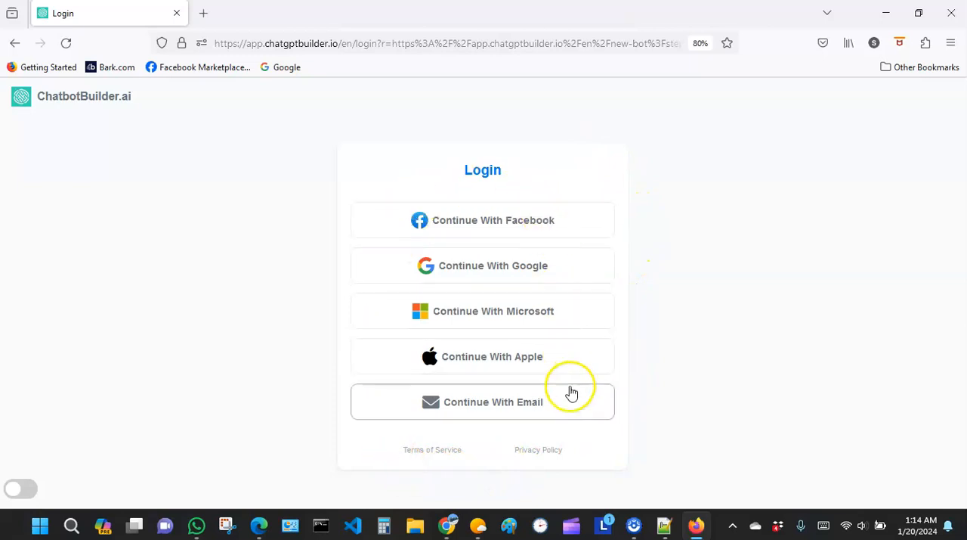
{"action": "mouse_move", "coordinate": [525, 361]}
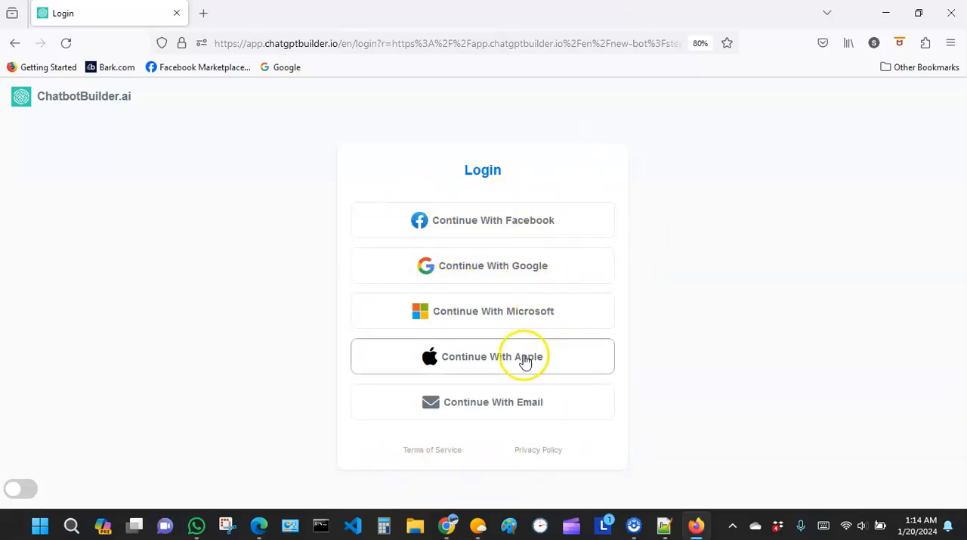
{"action": "mouse_move", "coordinate": [458, 227]}
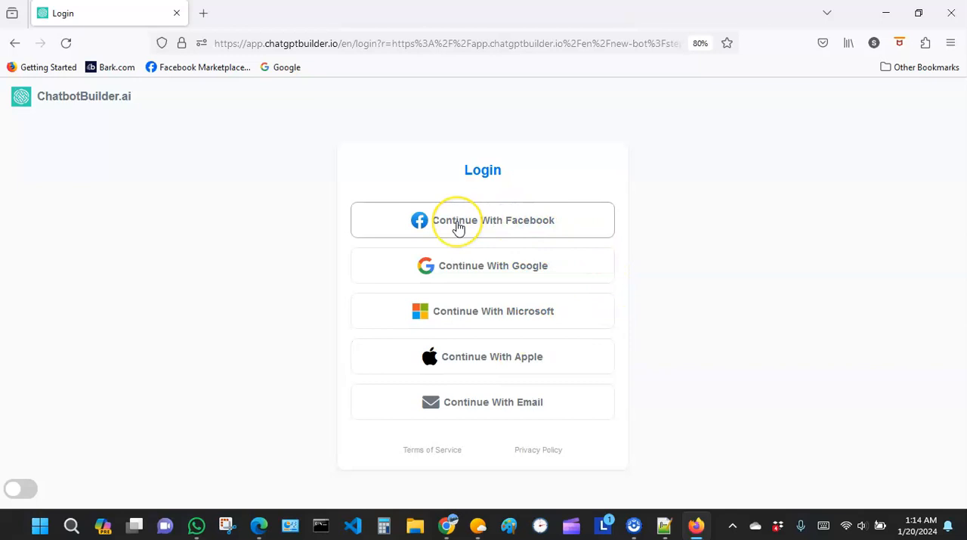
{"action": "mouse_move", "coordinate": [548, 220]}
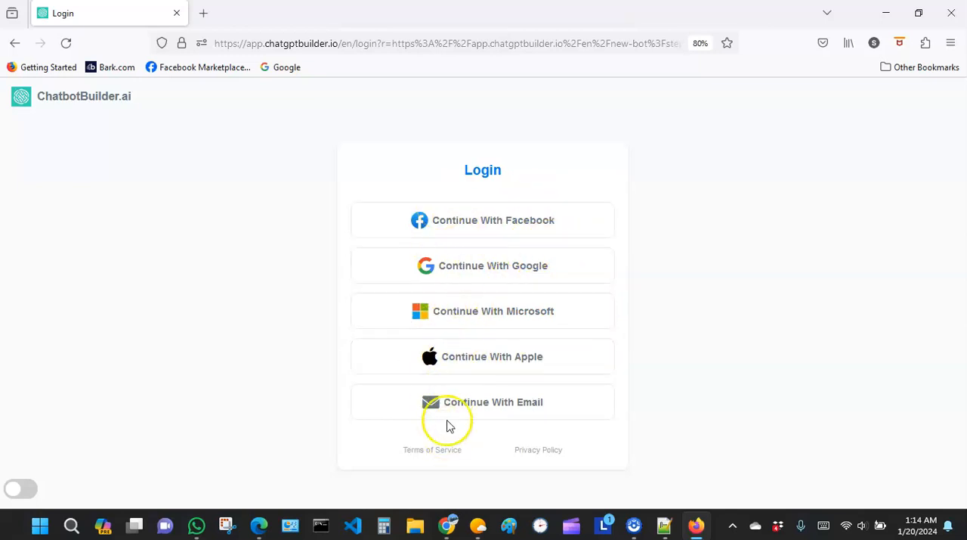
{"action": "mouse_move", "coordinate": [480, 294]}
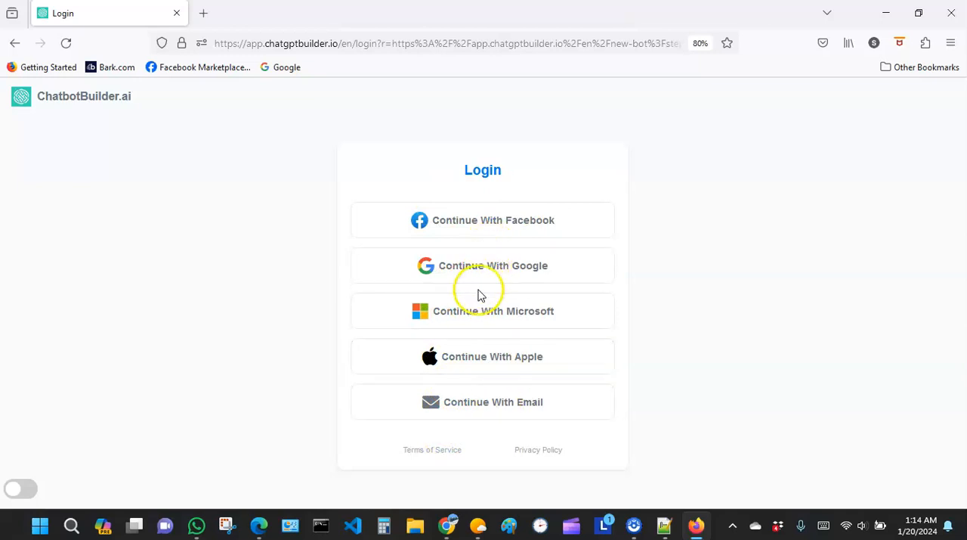
{"action": "mouse_move", "coordinate": [465, 269]}
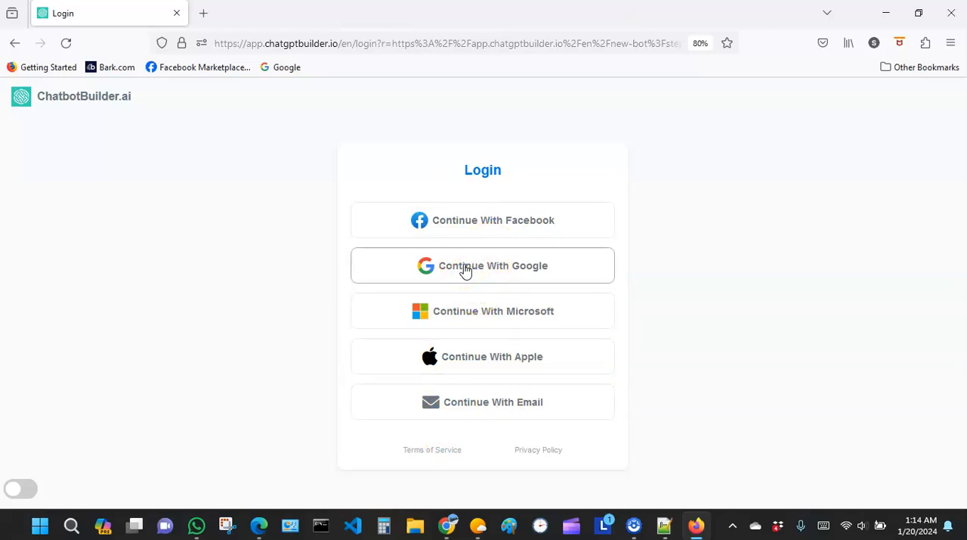
Sign in with a Google account and agree to continue to Chatbot Builder's new Webchat bot page
{"action": "left_click", "coordinate": [482, 265]}
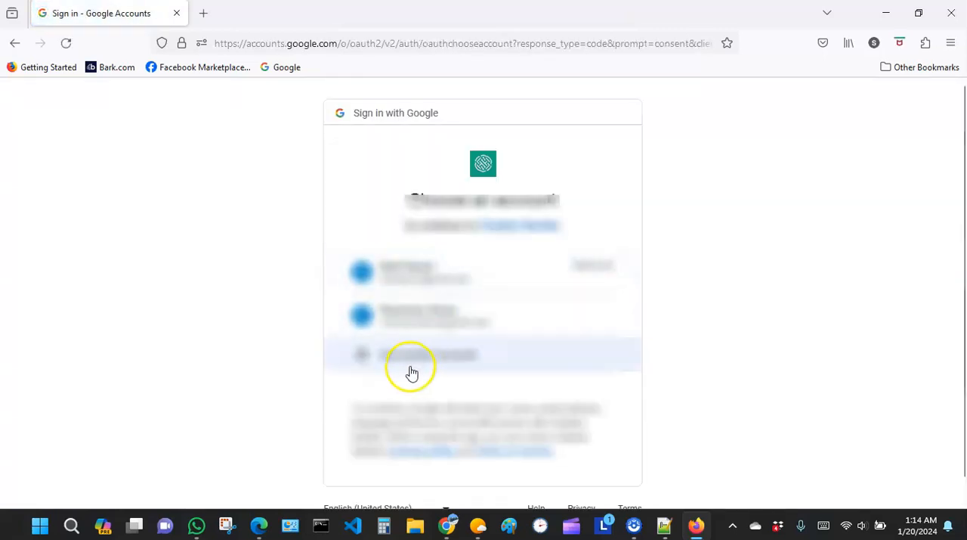
{"action": "left_click", "coordinate": [411, 356]}
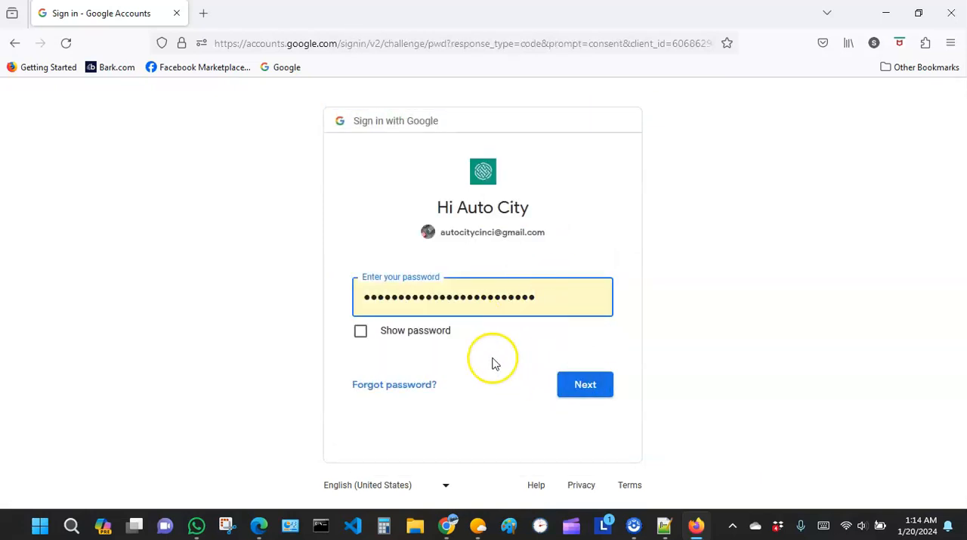
{"action": "left_click", "coordinate": [586, 384]}
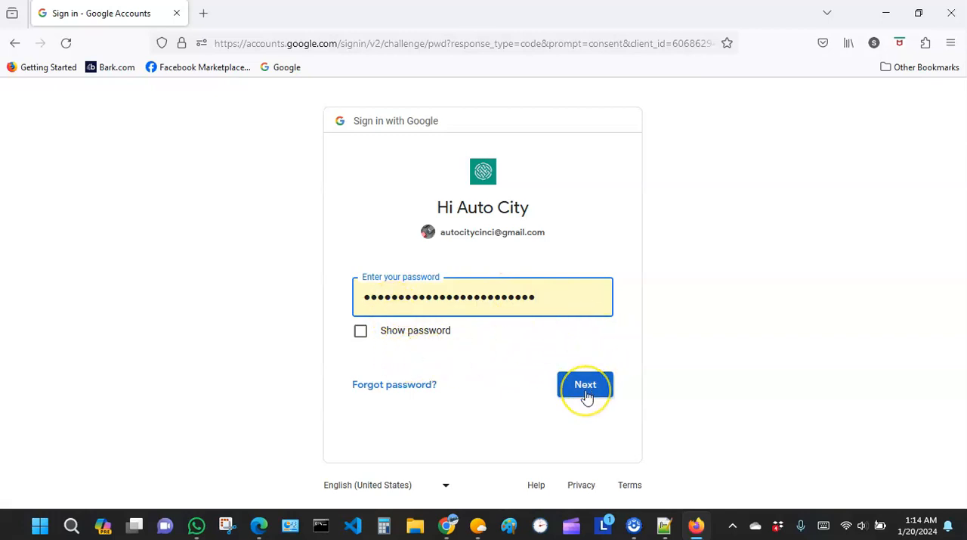
{"action": "left_click", "coordinate": [586, 384]}
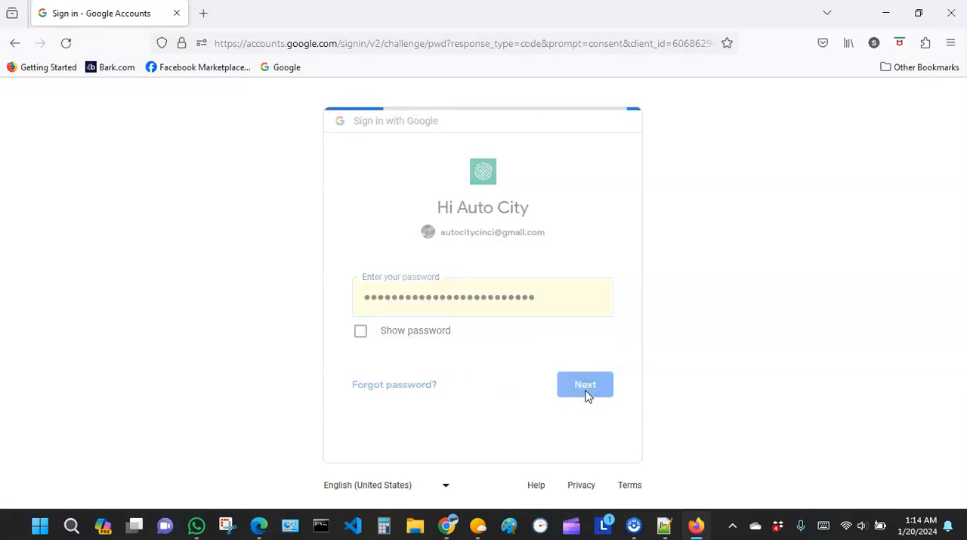
{"action": "left_click", "coordinate": [585, 384]}
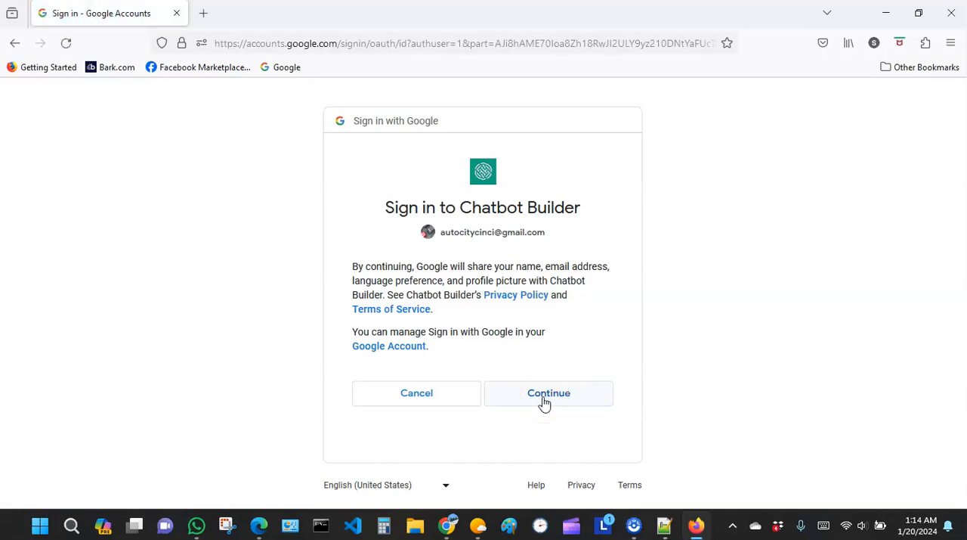
{"action": "left_click", "coordinate": [548, 393]}
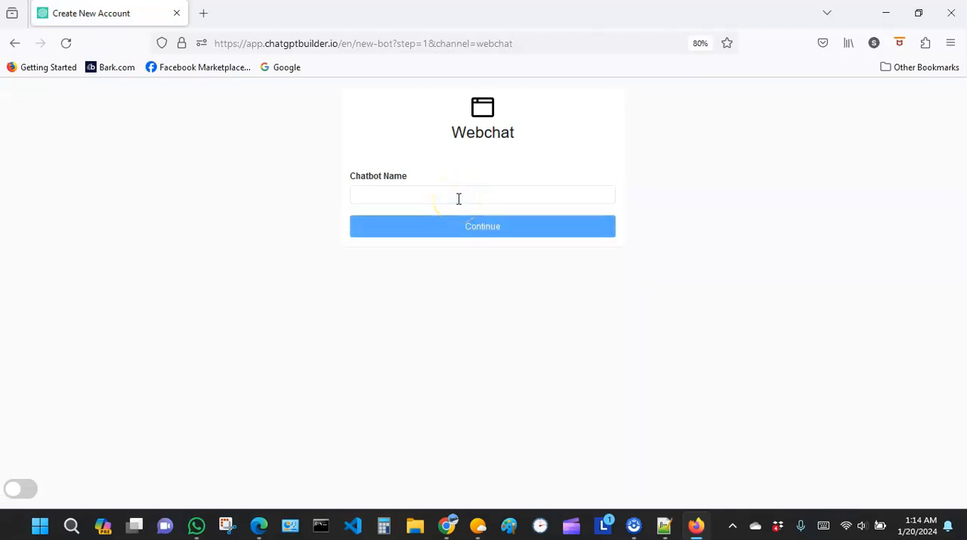
Enter 'Car Finance Friend' in the Chatbot Name field
{"action": "left_click", "coordinate": [459, 194]}
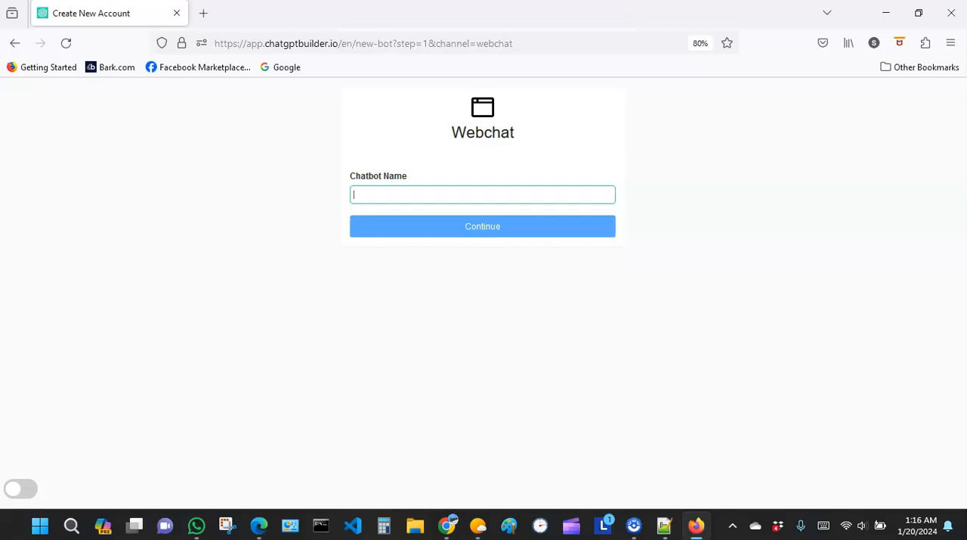
{"action": "type", "text": "Car"}
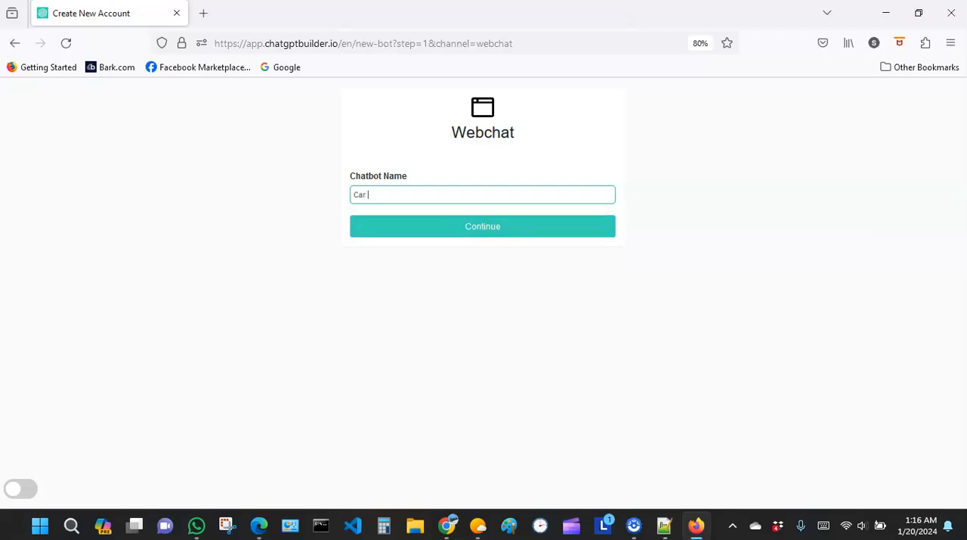
{"action": "type", "text": "Final"}
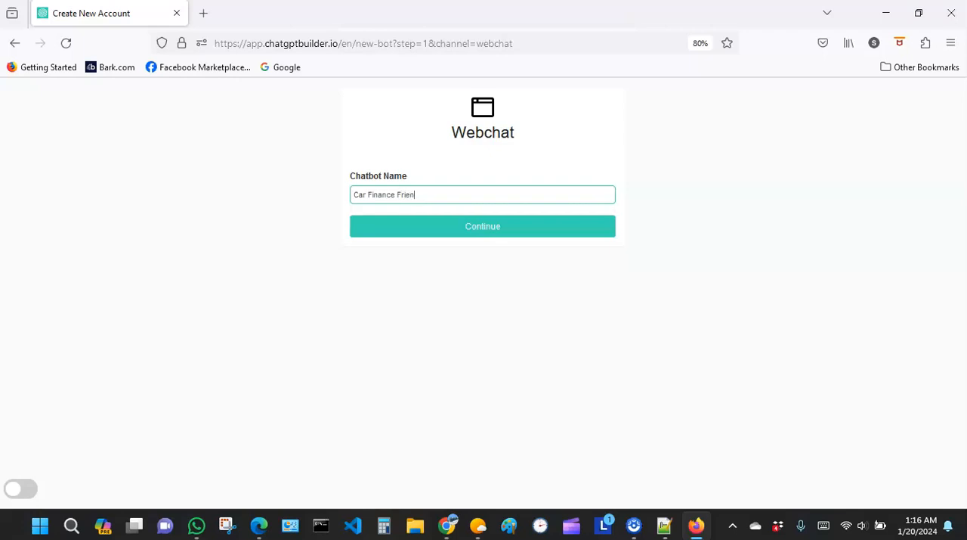
{"action": "type", "text": "d"}
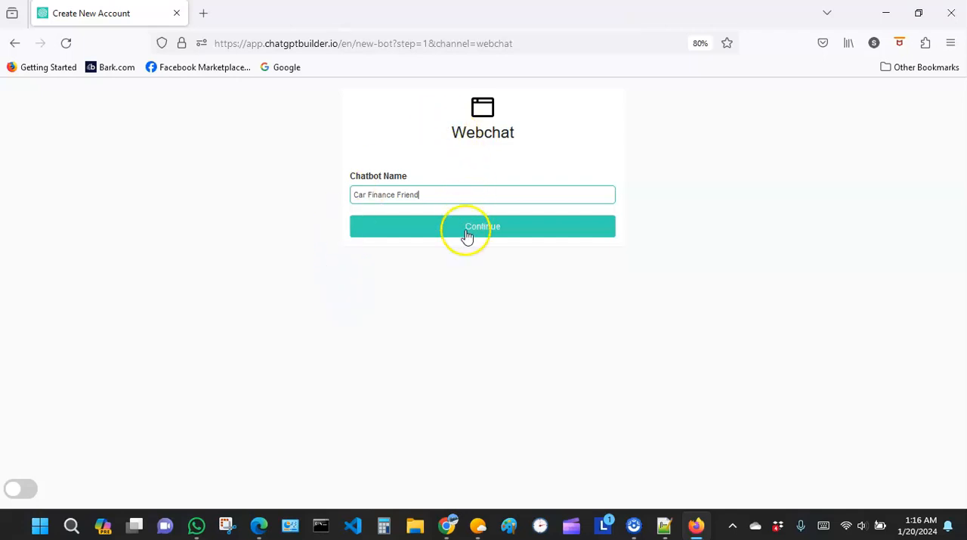
Create the Car Finance Friend bot and load its Analytics dashboard showing Webchat and zero contacts
{"action": "left_click", "coordinate": [483, 226]}
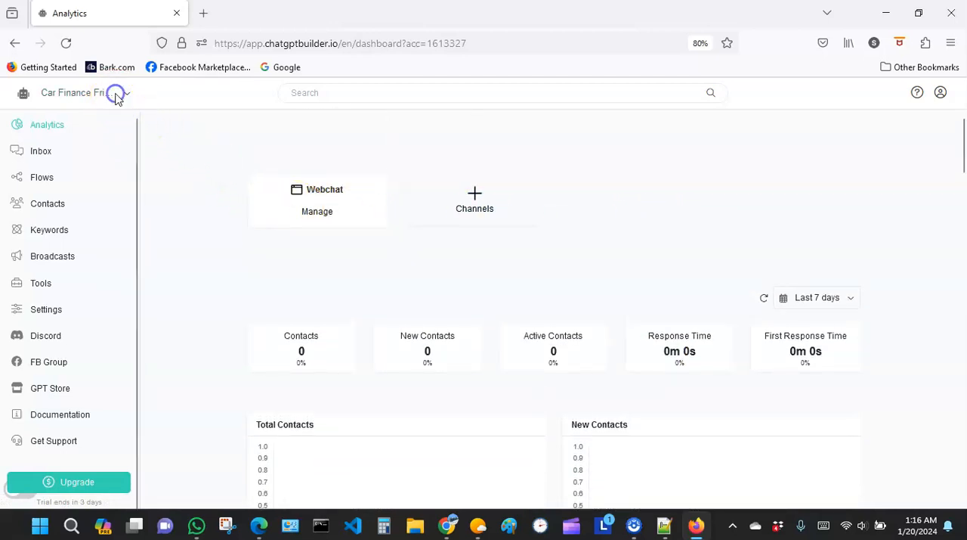
{"action": "left_click", "coordinate": [115, 92]}
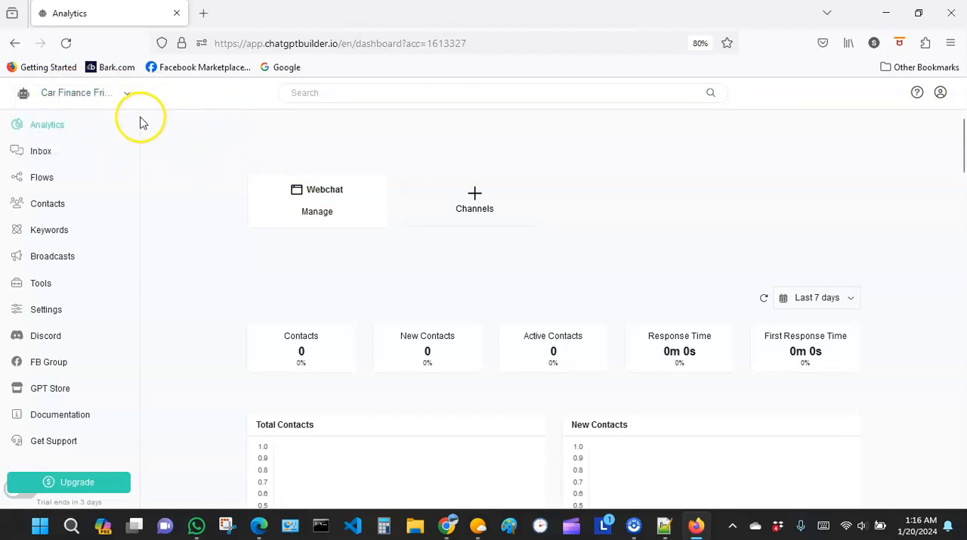
{"action": "mouse_move", "coordinate": [79, 98]}
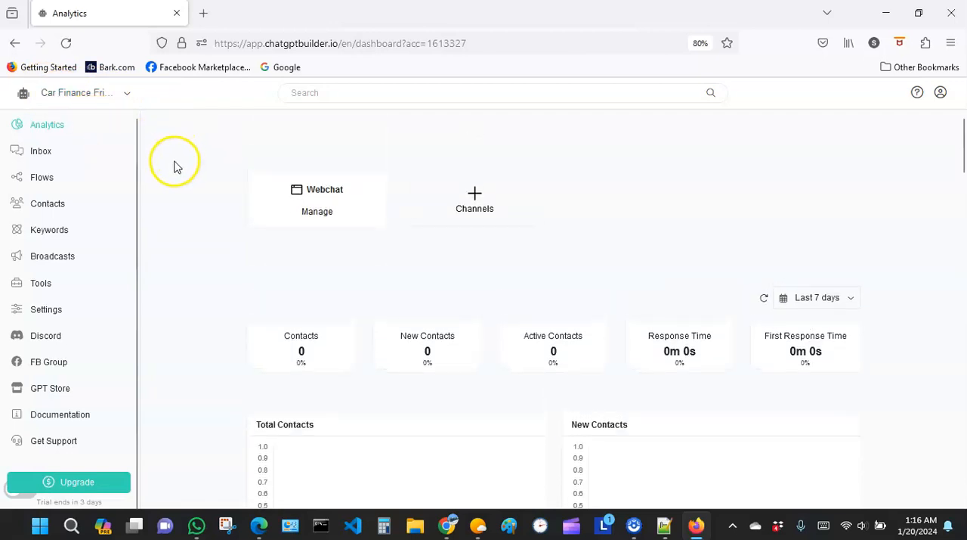
{"action": "mouse_move", "coordinate": [171, 248]}
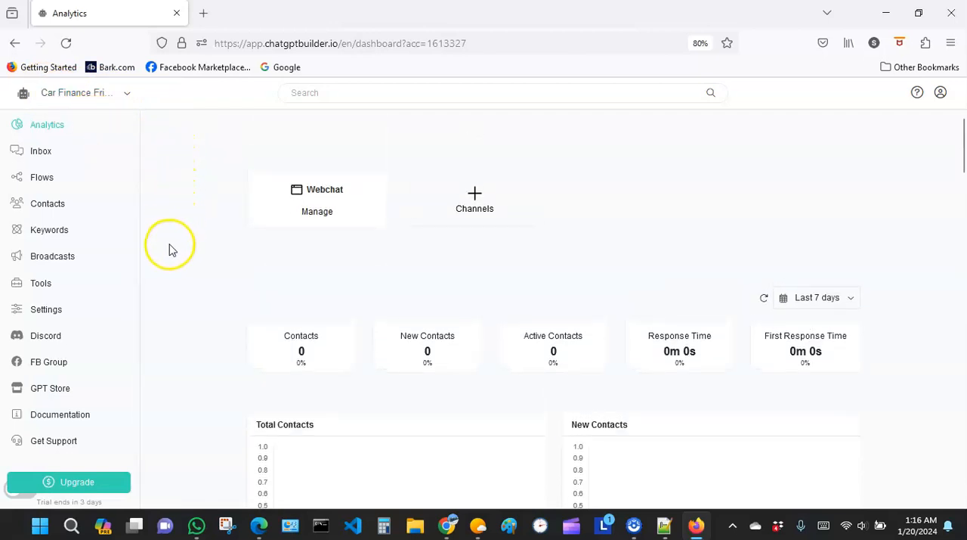
{"action": "mouse_move", "coordinate": [131, 313]}
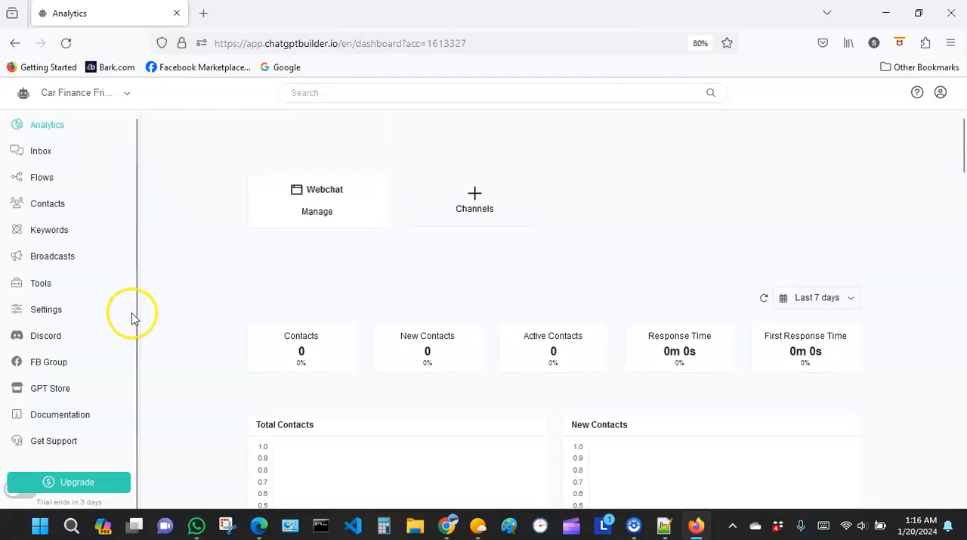
{"action": "mouse_move", "coordinate": [51, 309]}
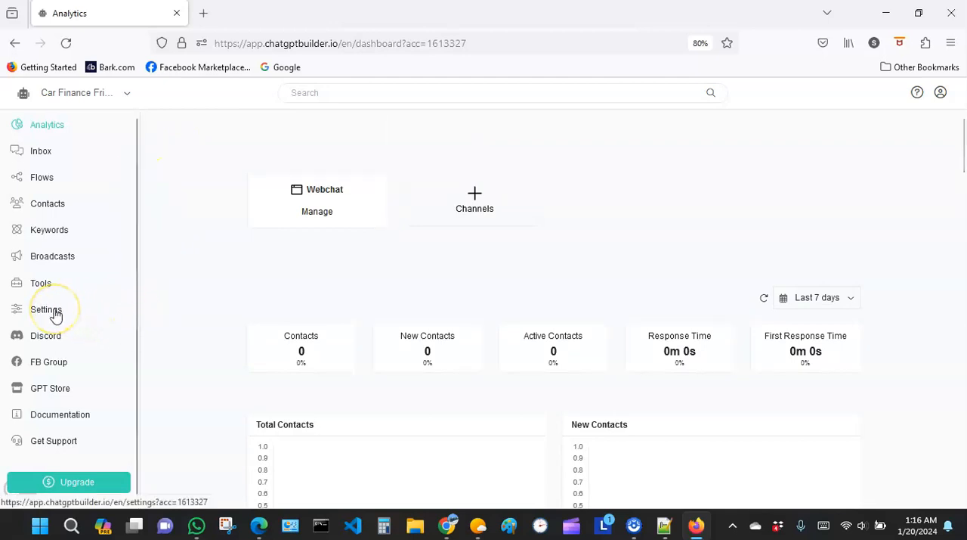
Open Settings from the sidebar to show Car Finance Friend's General tab
{"action": "left_click", "coordinate": [45, 309]}
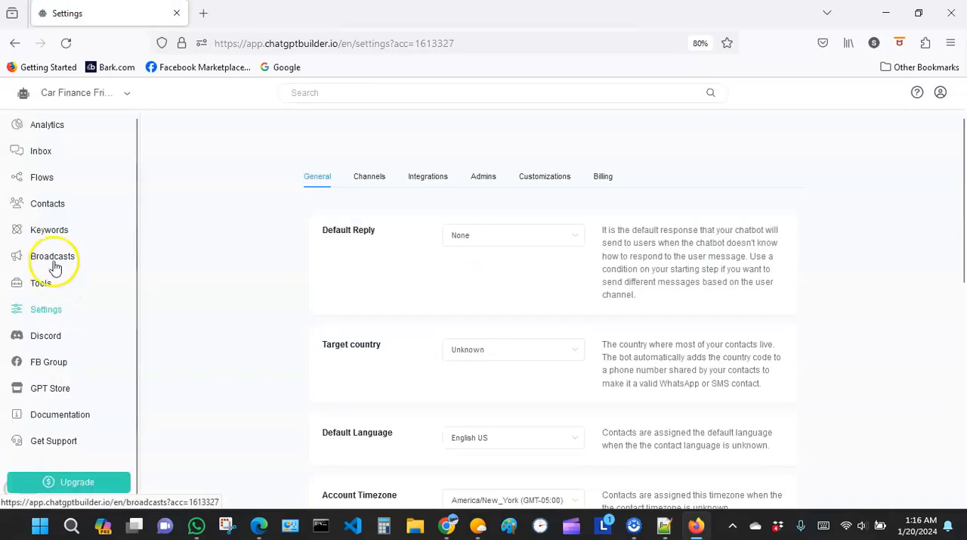
{"action": "mouse_move", "coordinate": [36, 130]}
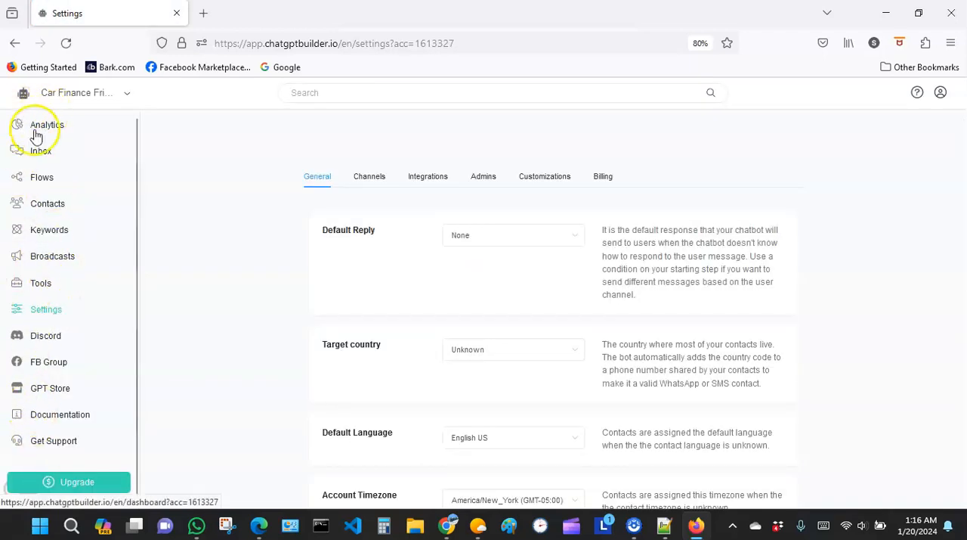
{"action": "mouse_move", "coordinate": [29, 283]}
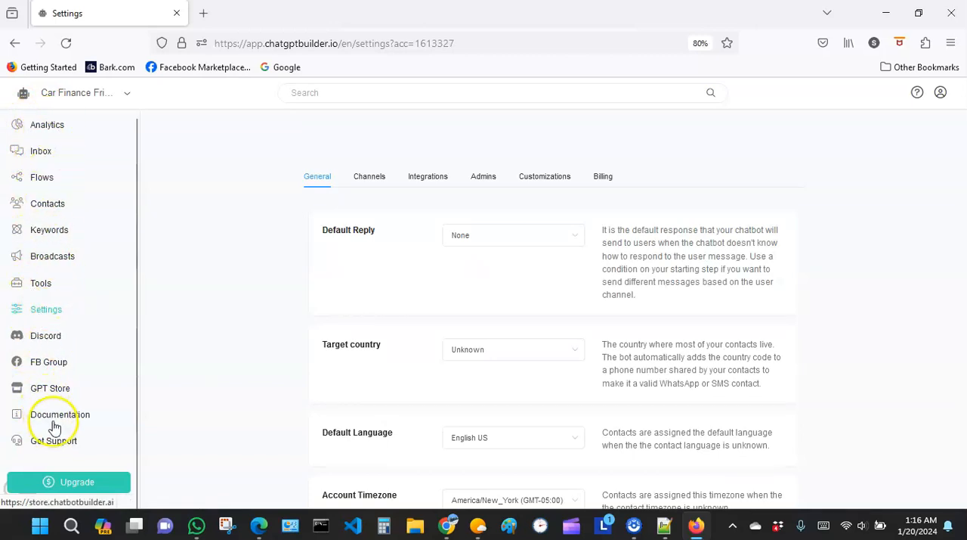
{"action": "mouse_move", "coordinate": [69, 309]}
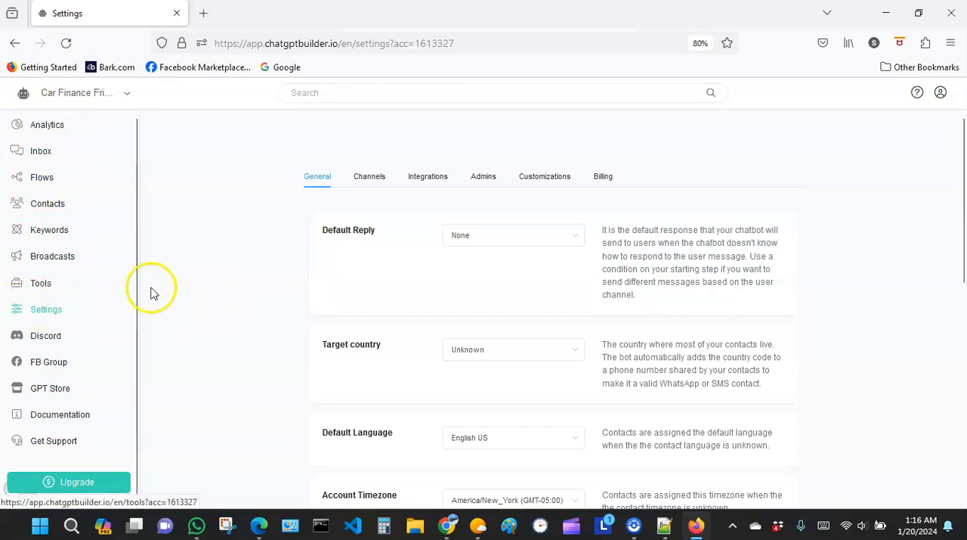
{"action": "mouse_move", "coordinate": [187, 247]}
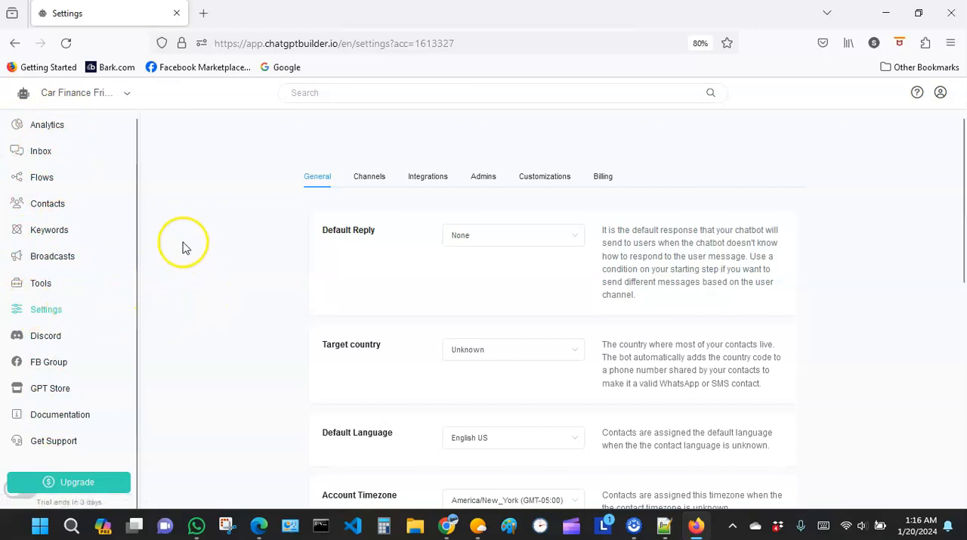
{"action": "mouse_move", "coordinate": [316, 182]}
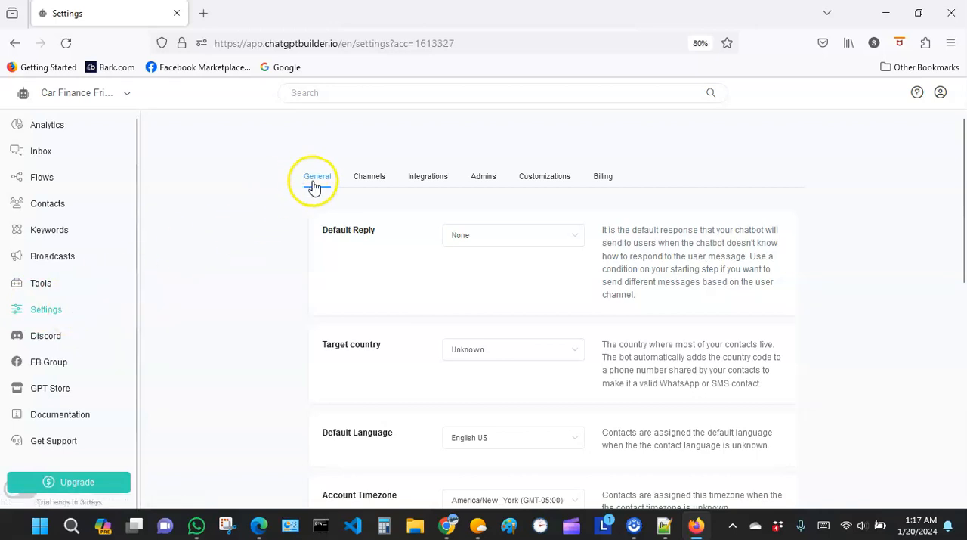
{"action": "mouse_move", "coordinate": [335, 230]}
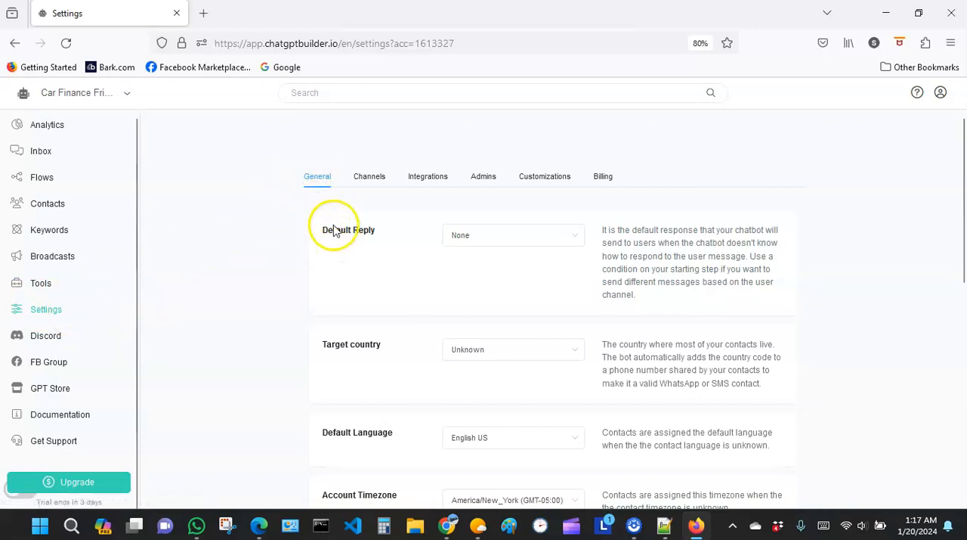
{"action": "mouse_move", "coordinate": [372, 253]}
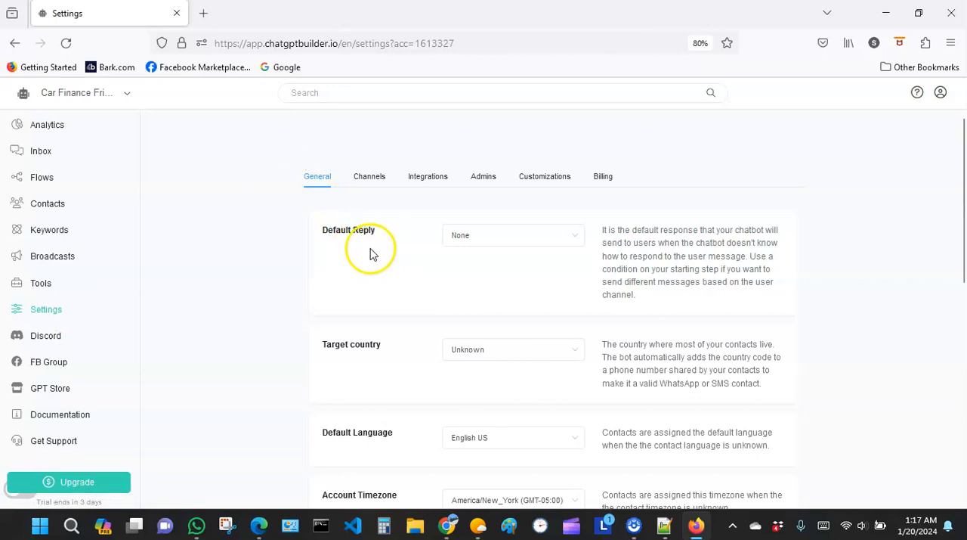
{"action": "mouse_move", "coordinate": [571, 229]}
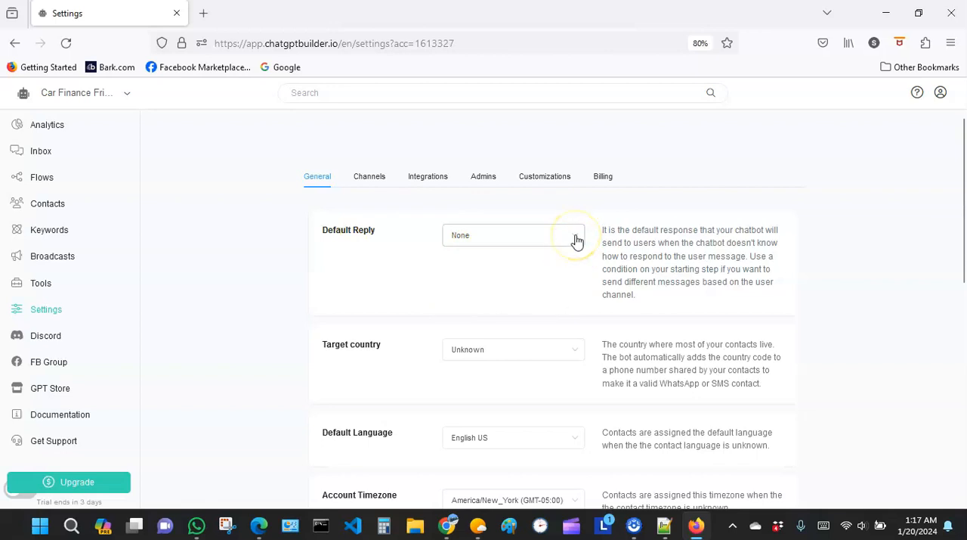
{"action": "mouse_move", "coordinate": [573, 245]}
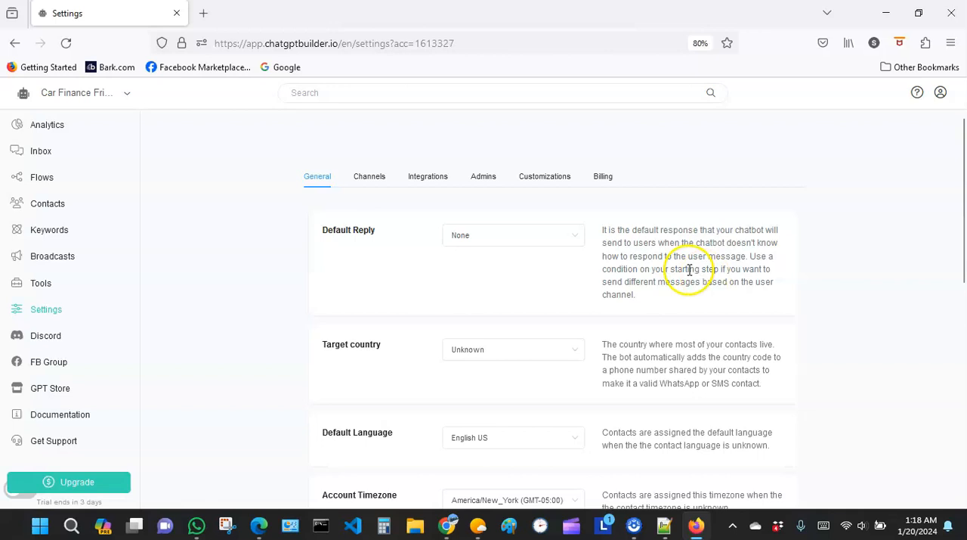
{"action": "mouse_move", "coordinate": [359, 234]}
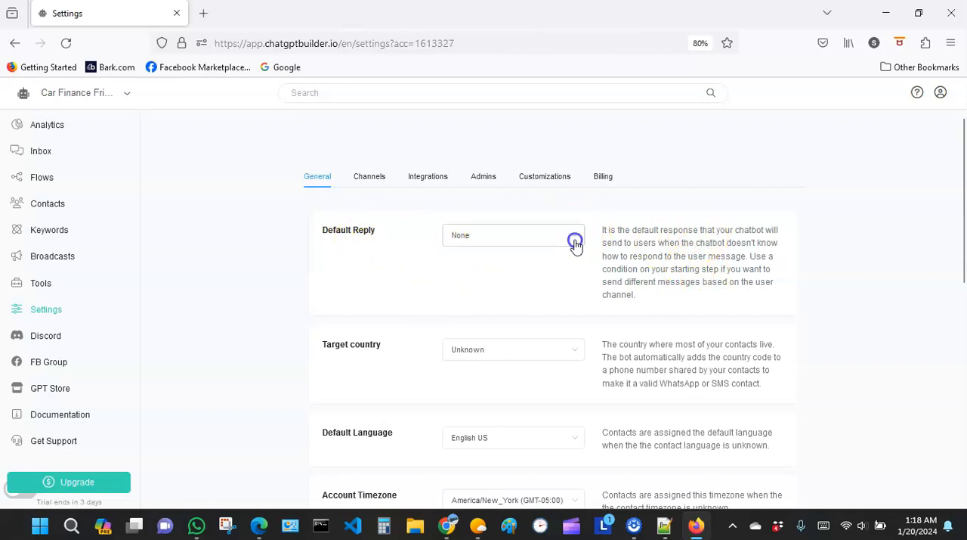
Pick 'Ai Default Reply - Easy' from the Default Reply dropdown
{"action": "left_click", "coordinate": [514, 236]}
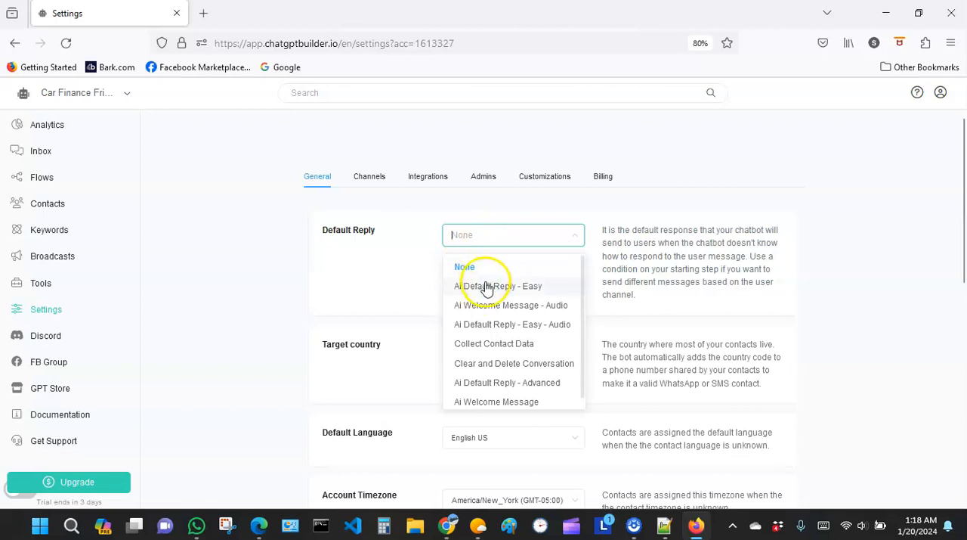
{"action": "left_click", "coordinate": [499, 286]}
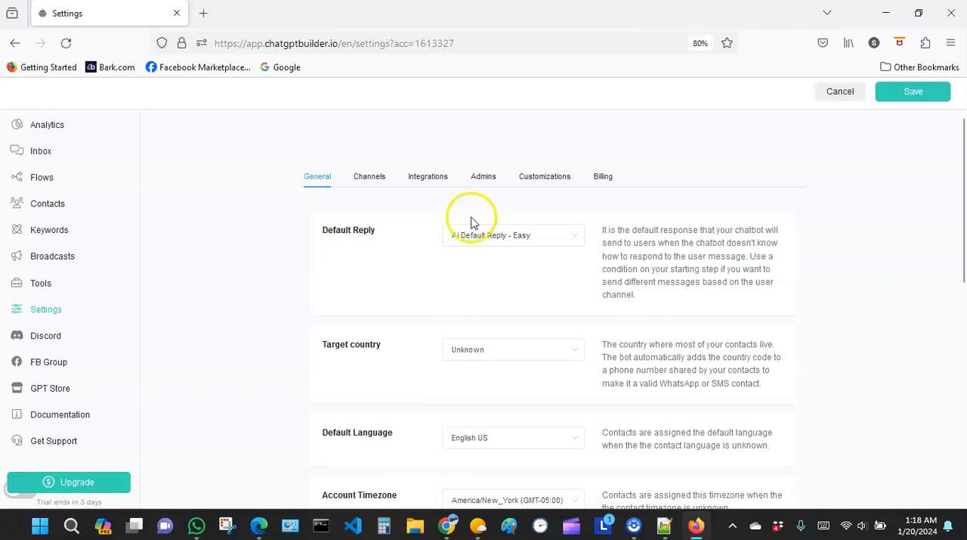
{"action": "left_click", "coordinate": [513, 234]}
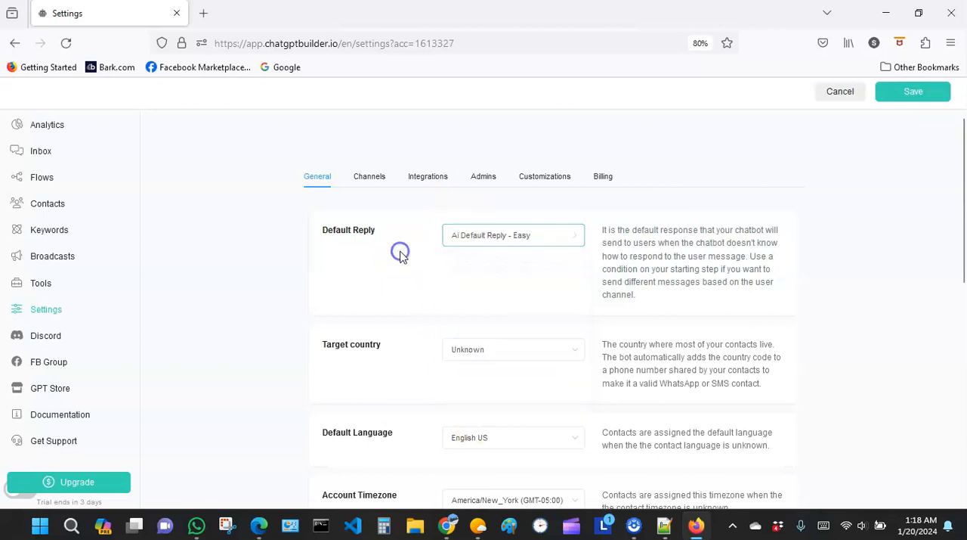
Filter the Target country list with 'un' and select United States
{"action": "scroll", "scroll_direction": "down", "scroll_amount": 3}
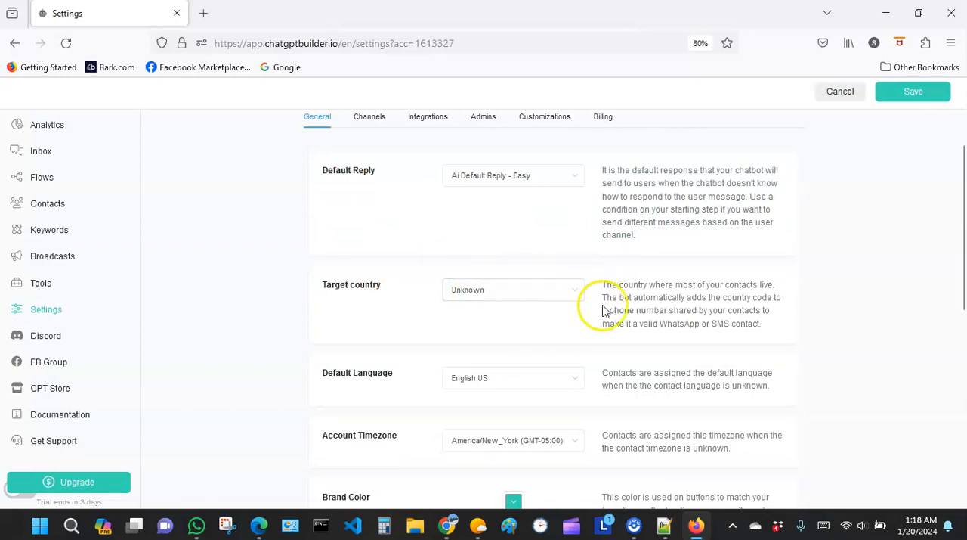
{"action": "mouse_move", "coordinate": [789, 295]}
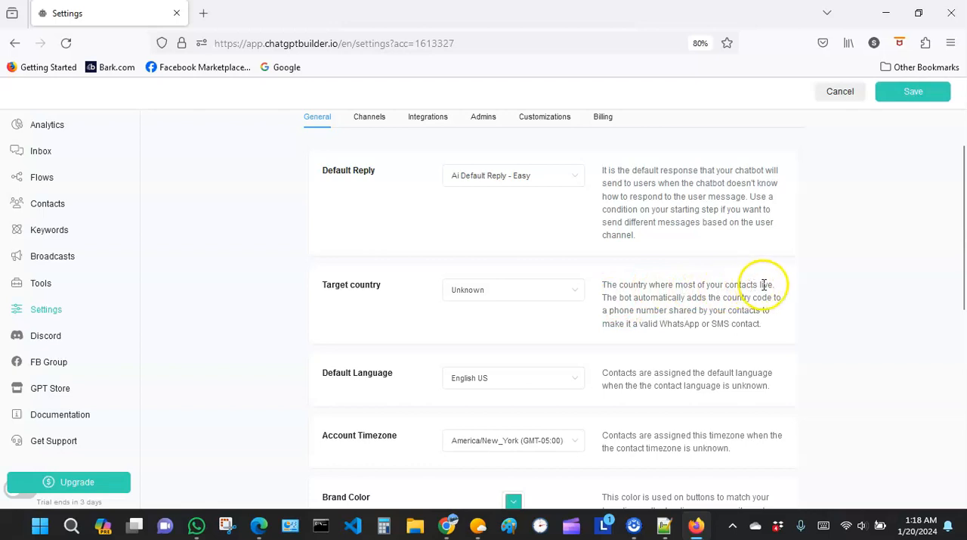
{"action": "mouse_move", "coordinate": [645, 307]}
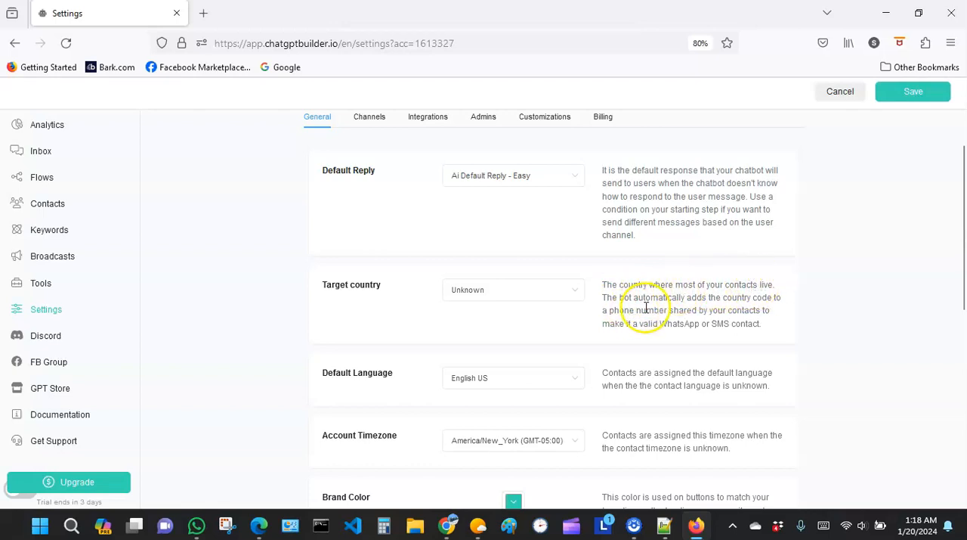
{"action": "mouse_move", "coordinate": [721, 309]}
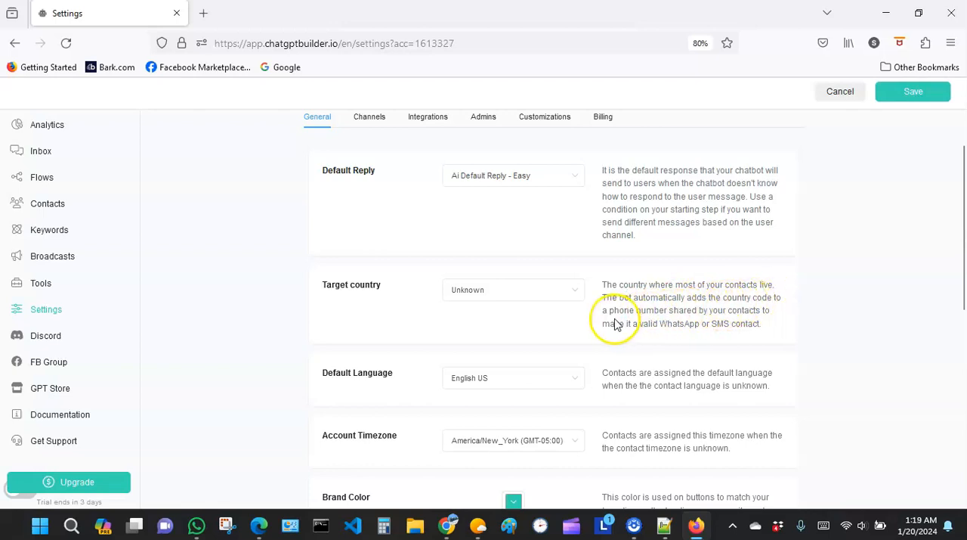
{"action": "mouse_move", "coordinate": [744, 311]}
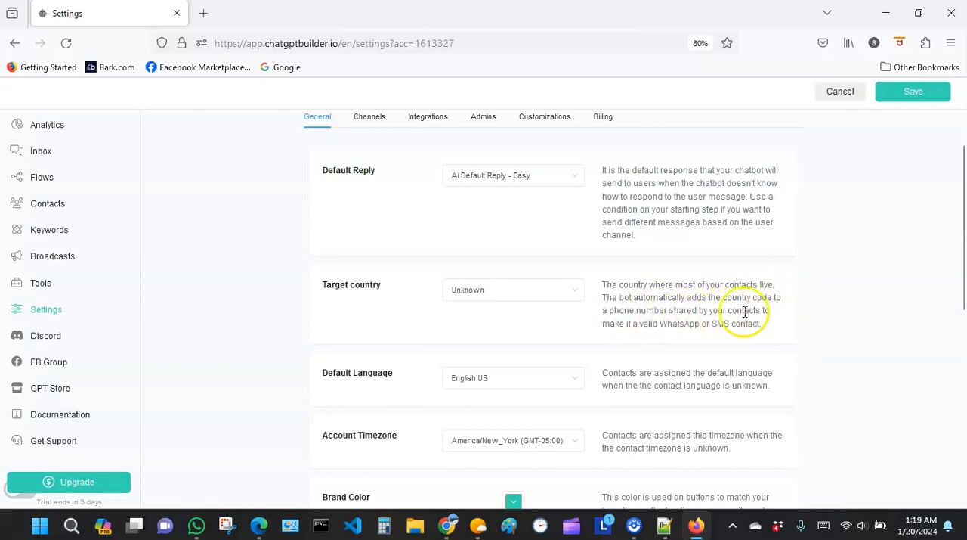
{"action": "mouse_move", "coordinate": [690, 324]}
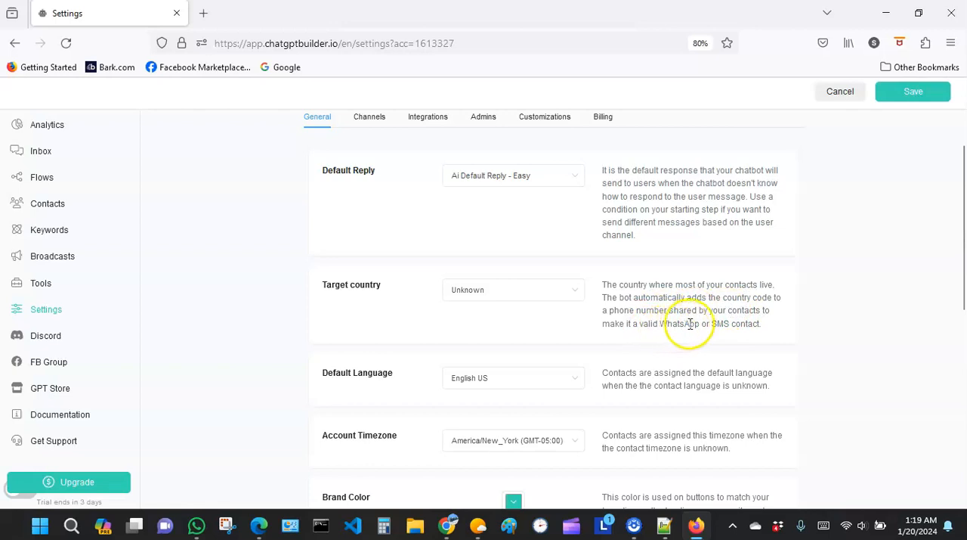
{"action": "mouse_move", "coordinate": [575, 292]}
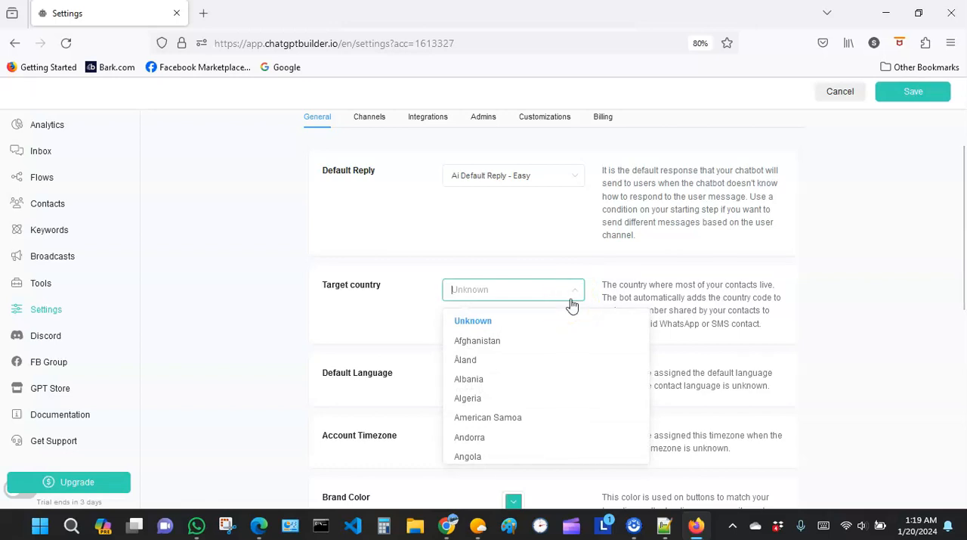
{"action": "type", "text": "unit"}
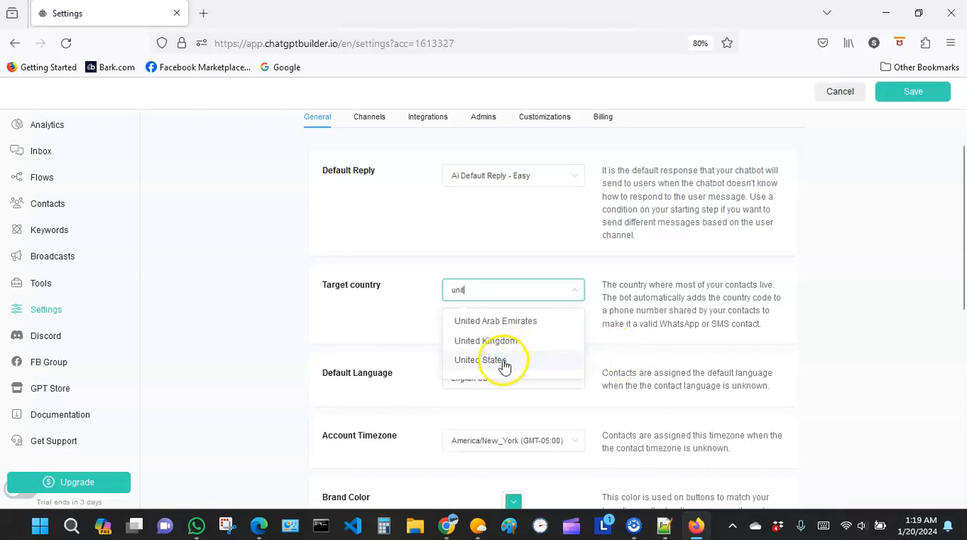
{"action": "left_click", "coordinate": [490, 360]}
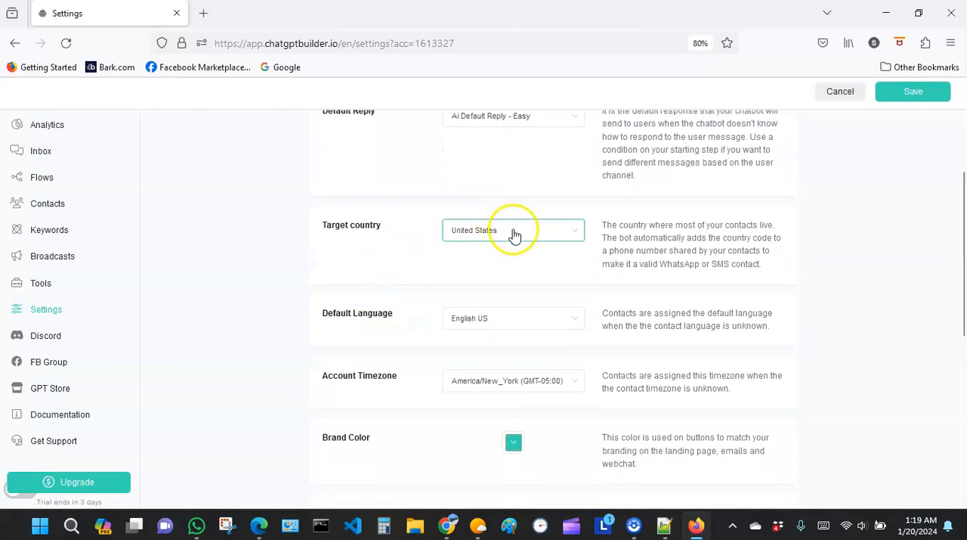
{"action": "mouse_move", "coordinate": [370, 291]}
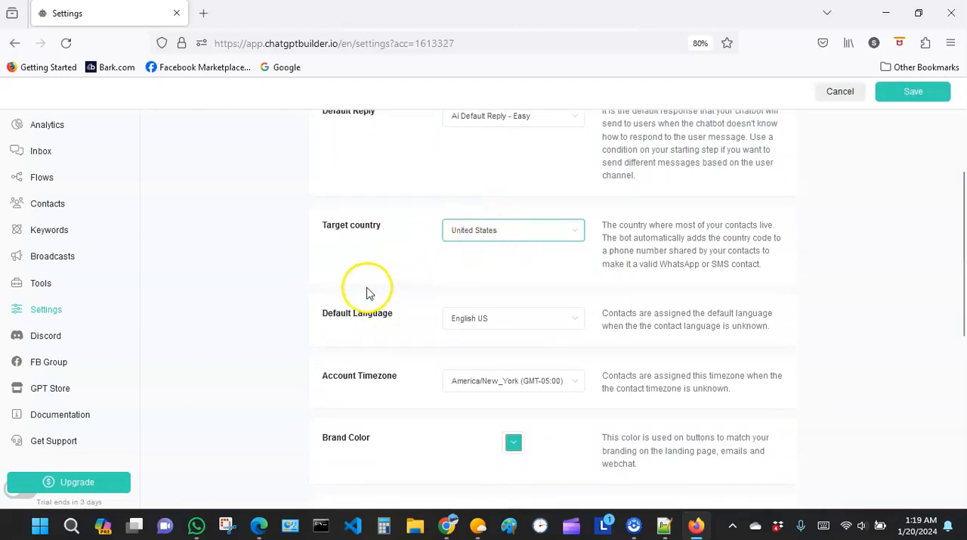
{"action": "scroll", "scroll_direction": "down", "scroll_amount": 3}
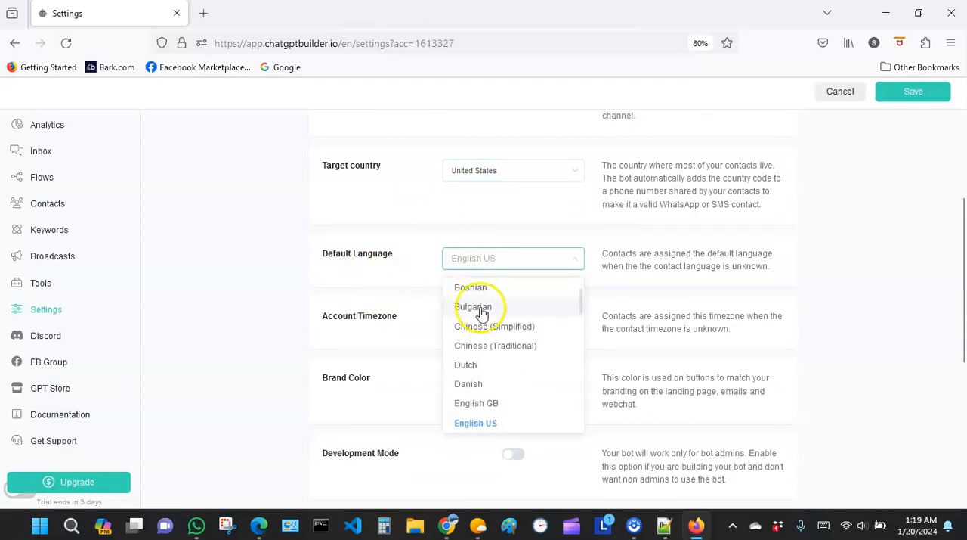
{"action": "scroll", "scroll_direction": "down", "scroll_amount": 3}
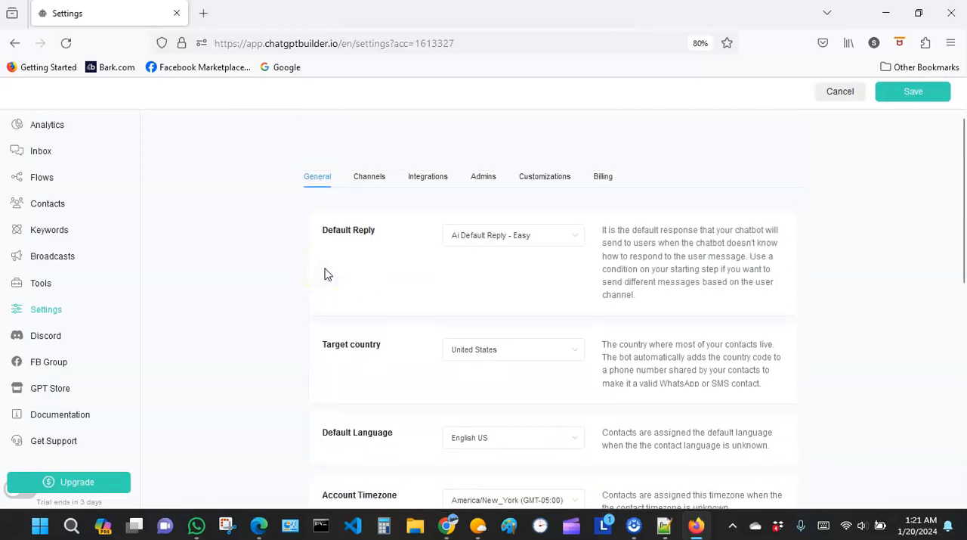
{"action": "scroll", "scroll_direction": "down", "scroll_amount": 3}
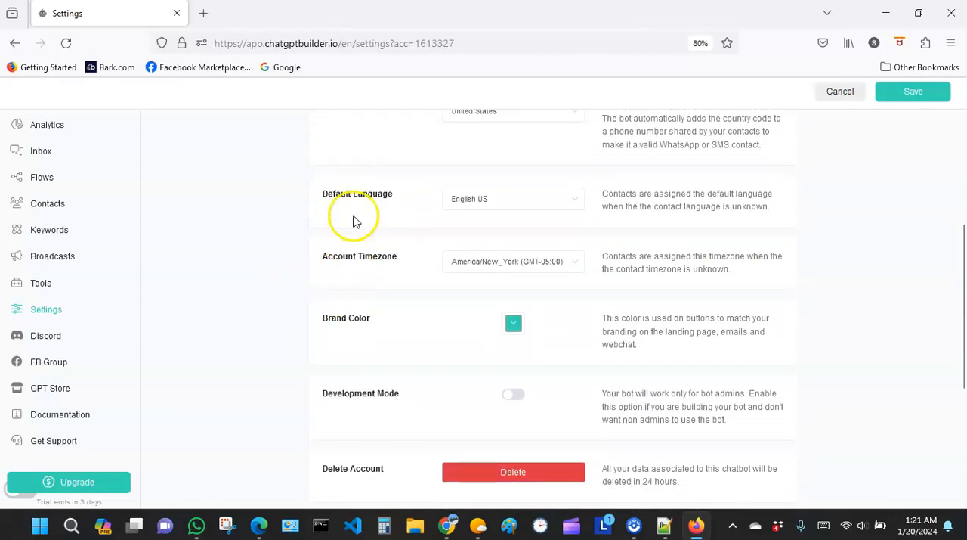
{"action": "mouse_move", "coordinate": [428, 202]}
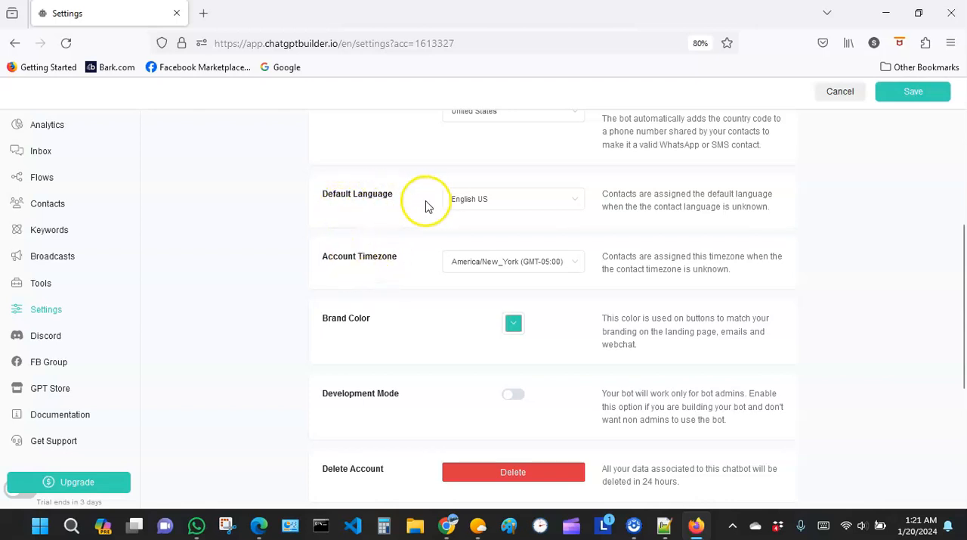
{"action": "mouse_move", "coordinate": [461, 223]}
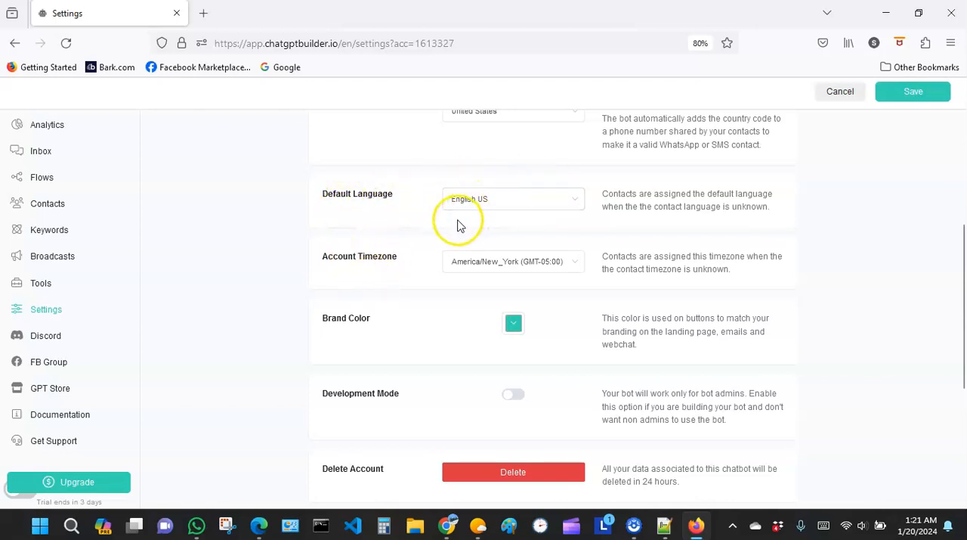
{"action": "mouse_move", "coordinate": [341, 285]}
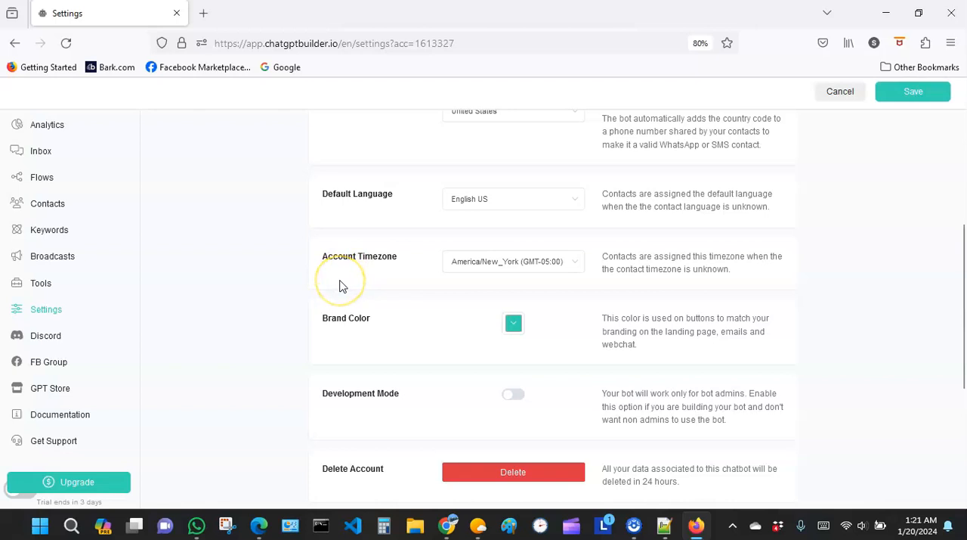
{"action": "mouse_move", "coordinate": [357, 272]}
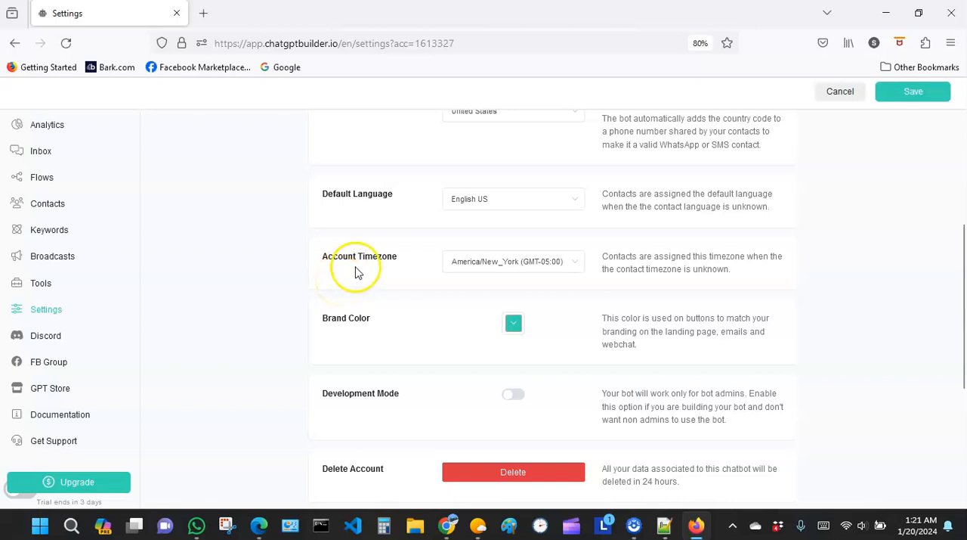
{"action": "mouse_move", "coordinate": [429, 285]}
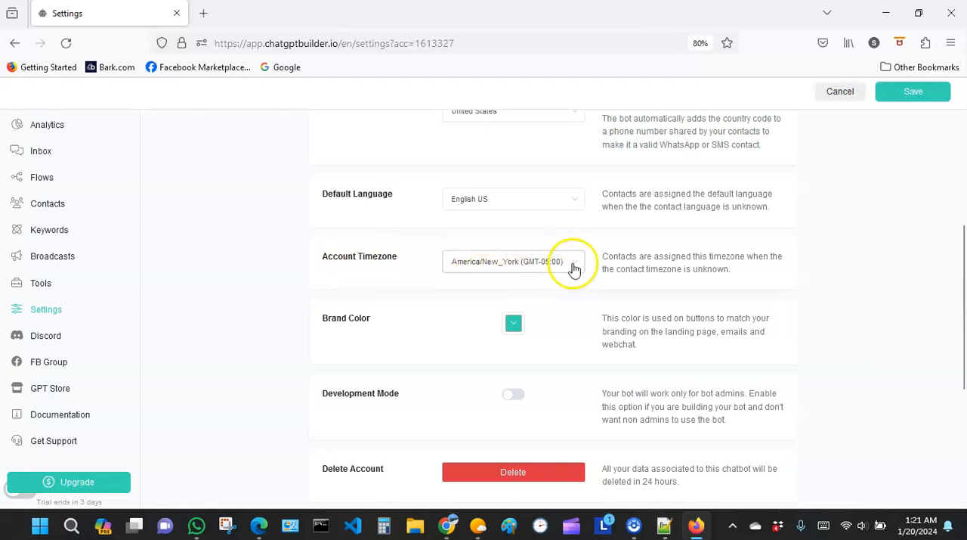
{"action": "left_click", "coordinate": [514, 261]}
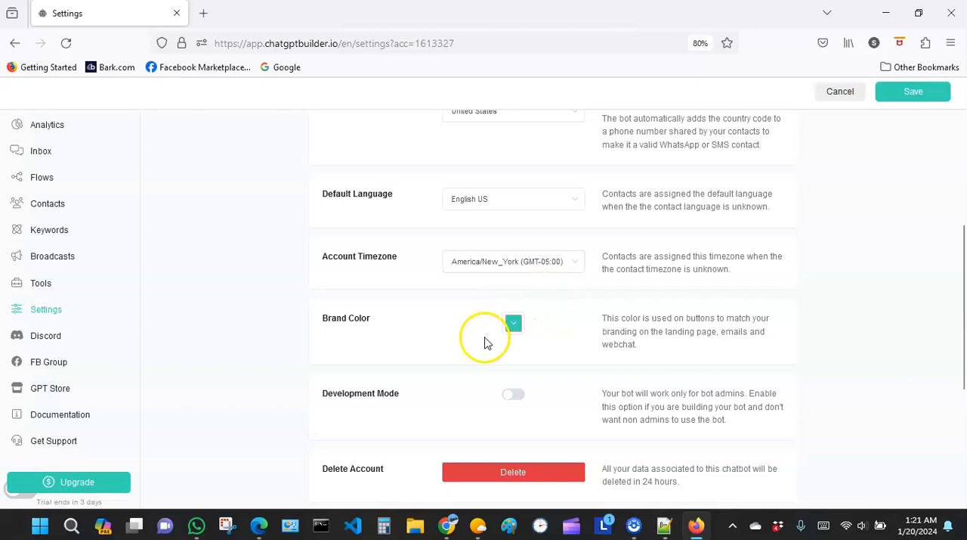
{"action": "mouse_move", "coordinate": [498, 330]}
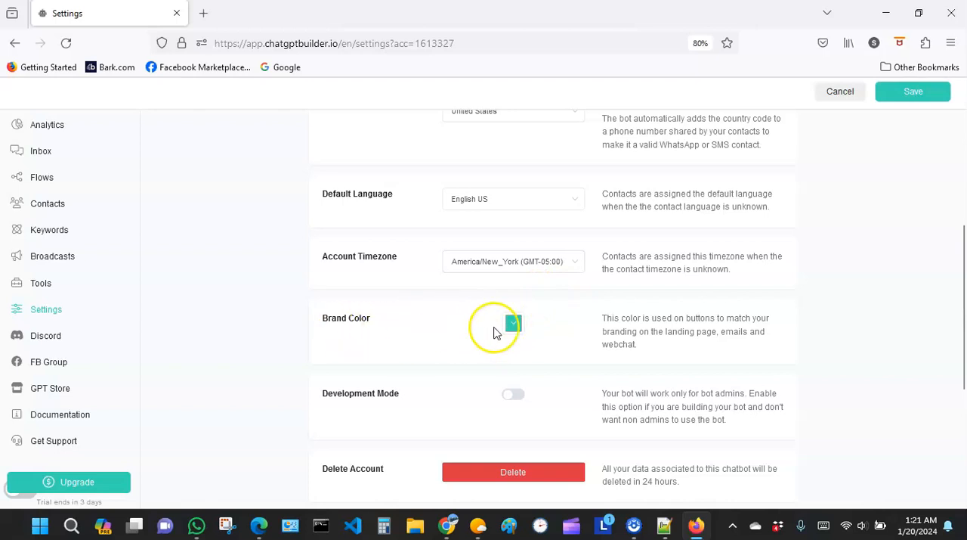
Pick teal #31C5A7 in the Brand Color picker and confirm it
{"action": "left_click", "coordinate": [513, 322]}
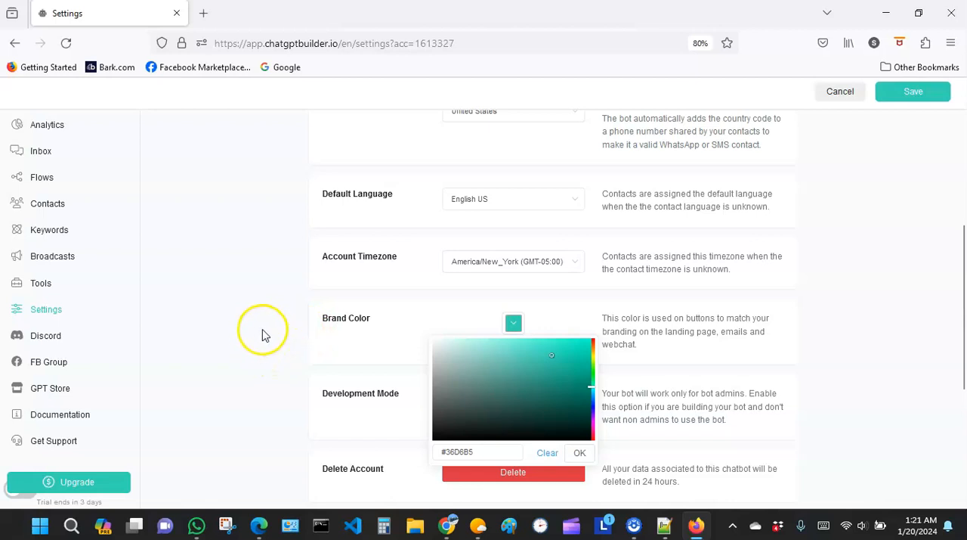
{"action": "mouse_move", "coordinate": [571, 371]}
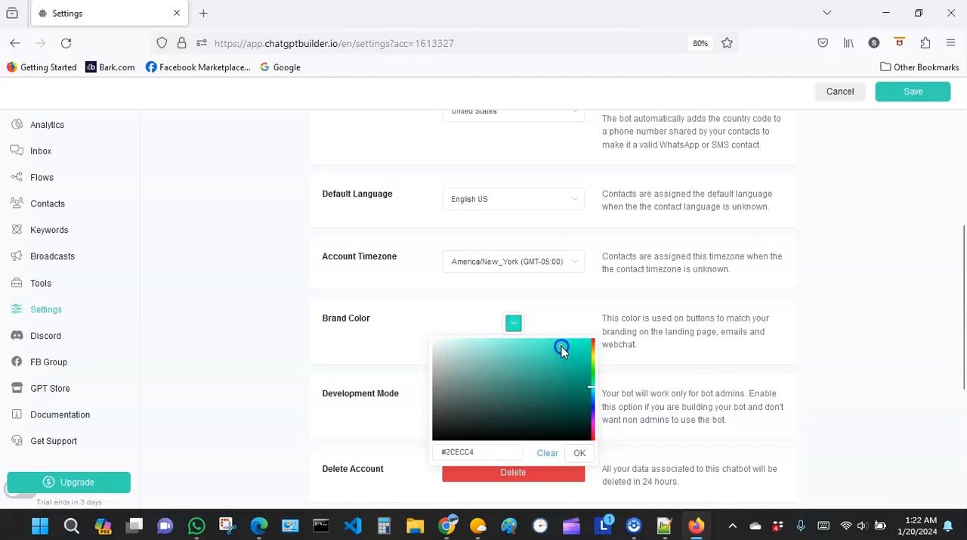
{"action": "left_click_drag", "start_coordinate": [563, 349], "coordinate": [552, 361]}
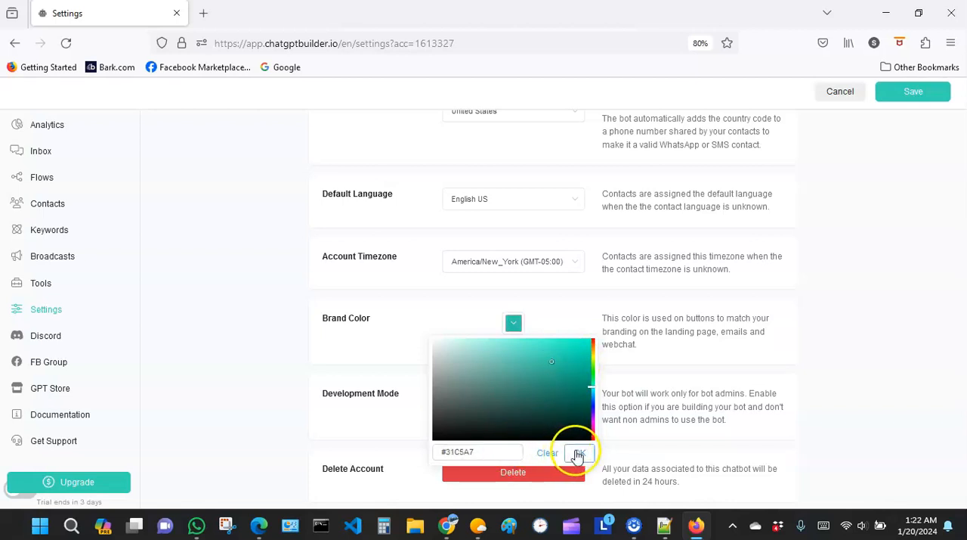
{"action": "left_click", "coordinate": [576, 451]}
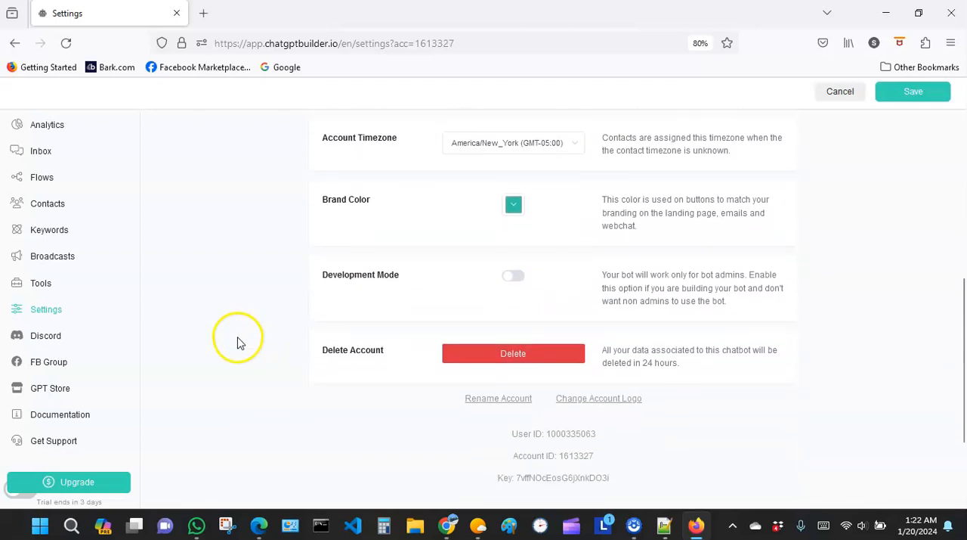
{"action": "mouse_move", "coordinate": [383, 294]}
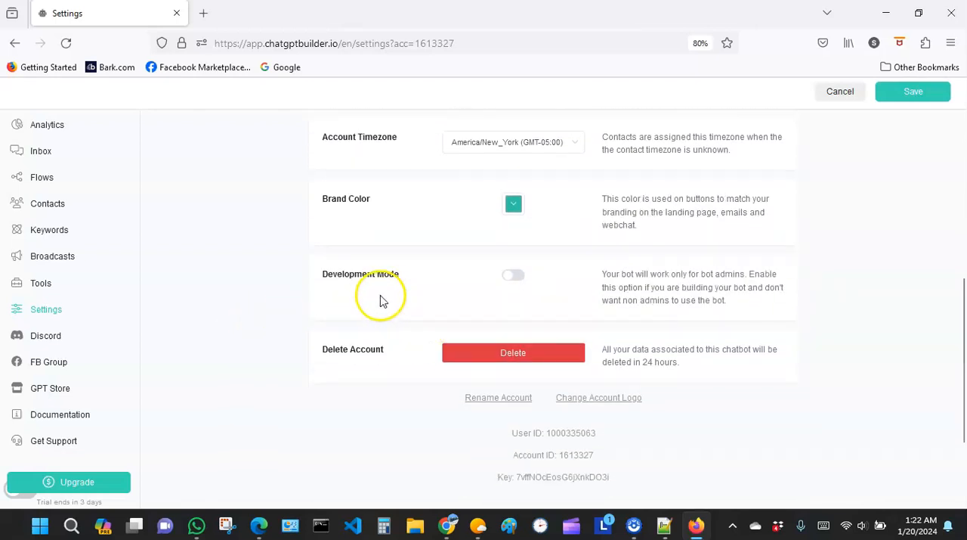
{"action": "mouse_move", "coordinate": [423, 285]}
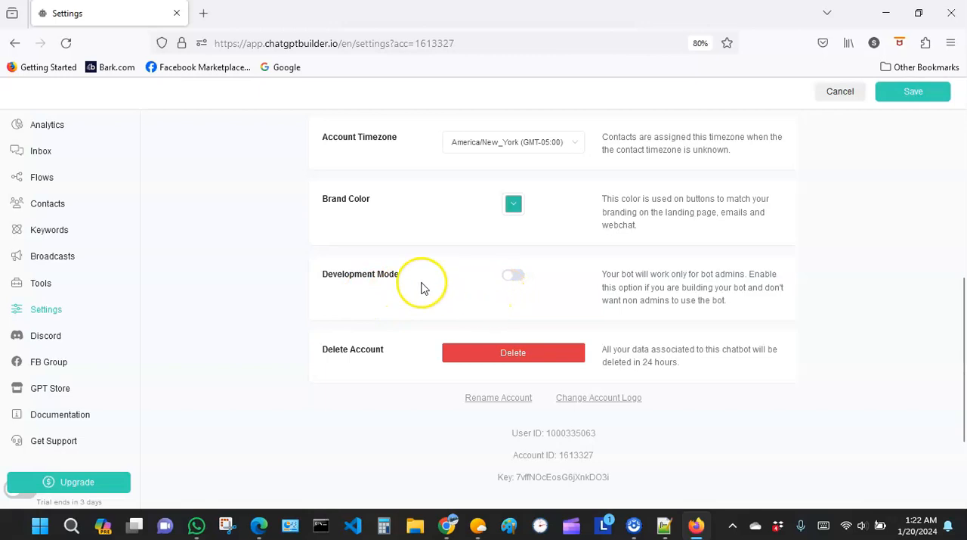
{"action": "mouse_move", "coordinate": [409, 278]}
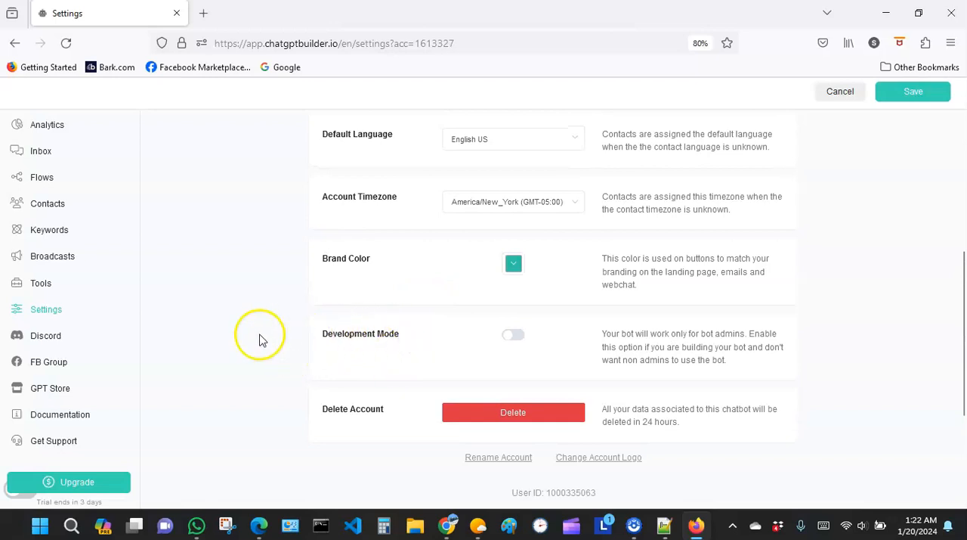
{"action": "mouse_move", "coordinate": [586, 338]}
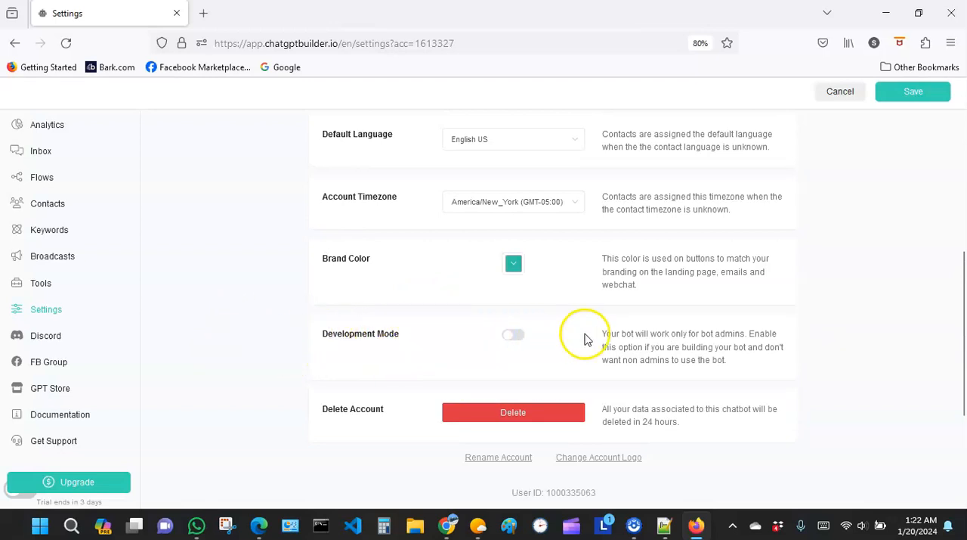
{"action": "mouse_move", "coordinate": [790, 353]}
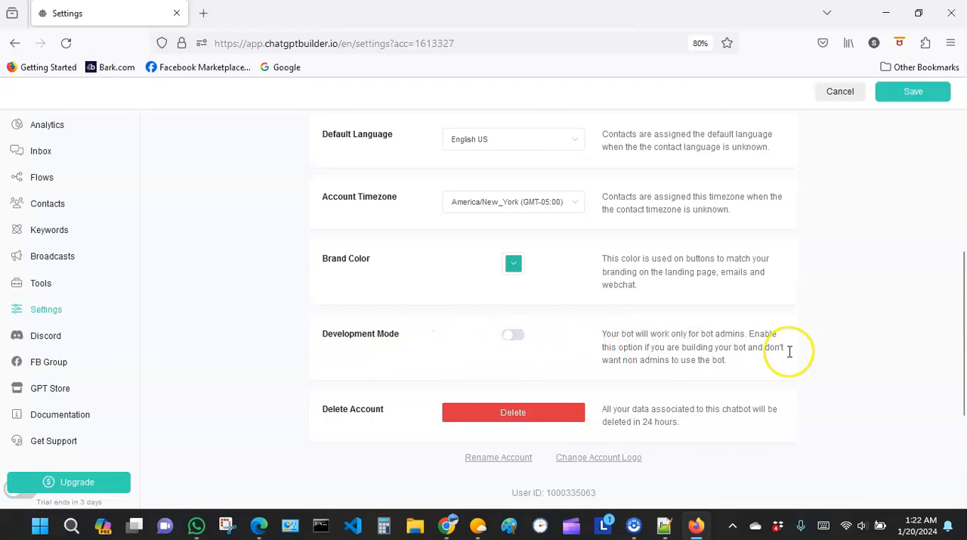
{"action": "mouse_move", "coordinate": [631, 360]}
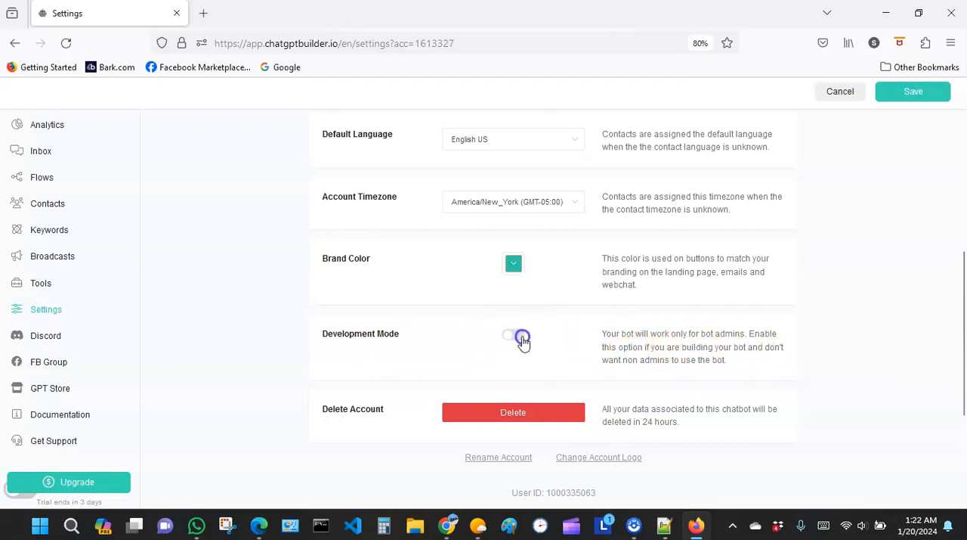
Toggle Development Mode on and back off, leaving it disabled for all users
{"action": "left_click", "coordinate": [514, 335]}
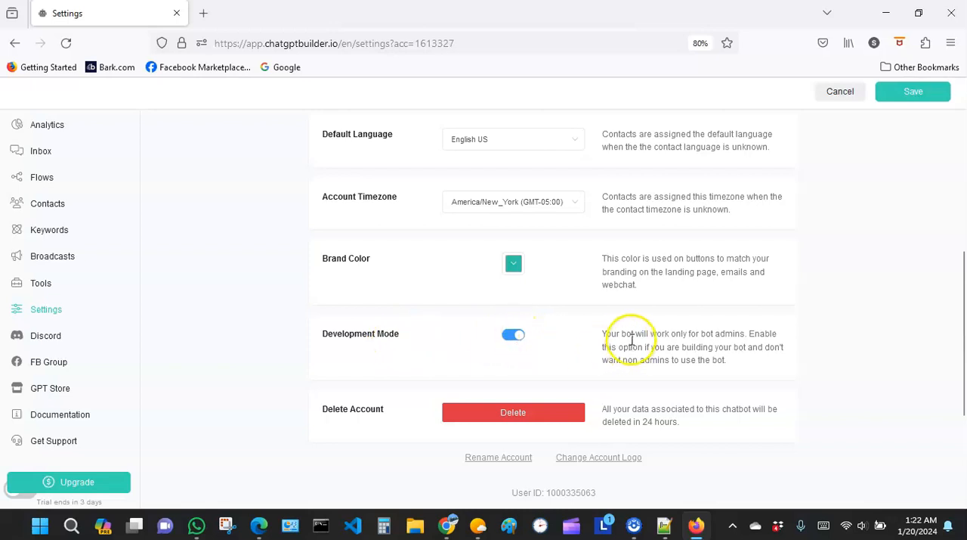
{"action": "mouse_move", "coordinate": [704, 334]}
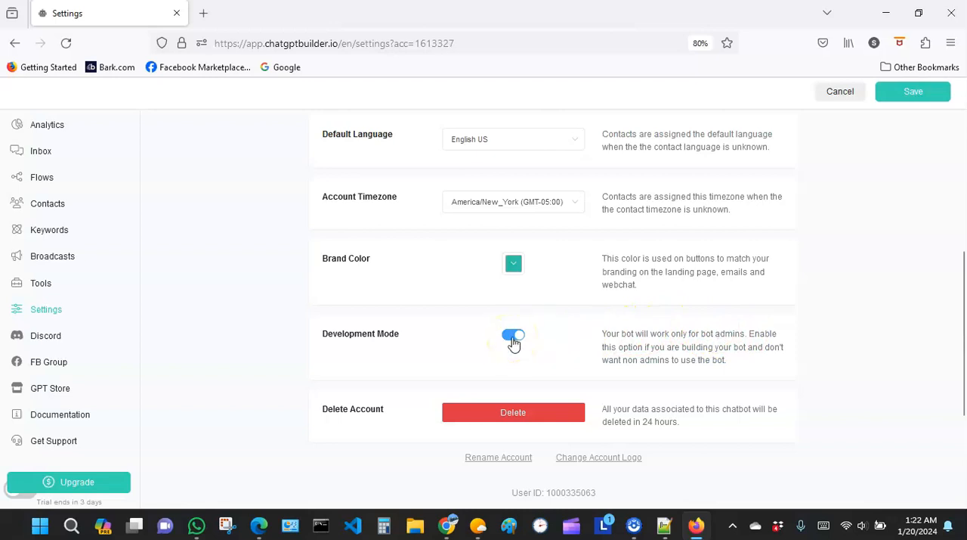
{"action": "left_click", "coordinate": [514, 334]}
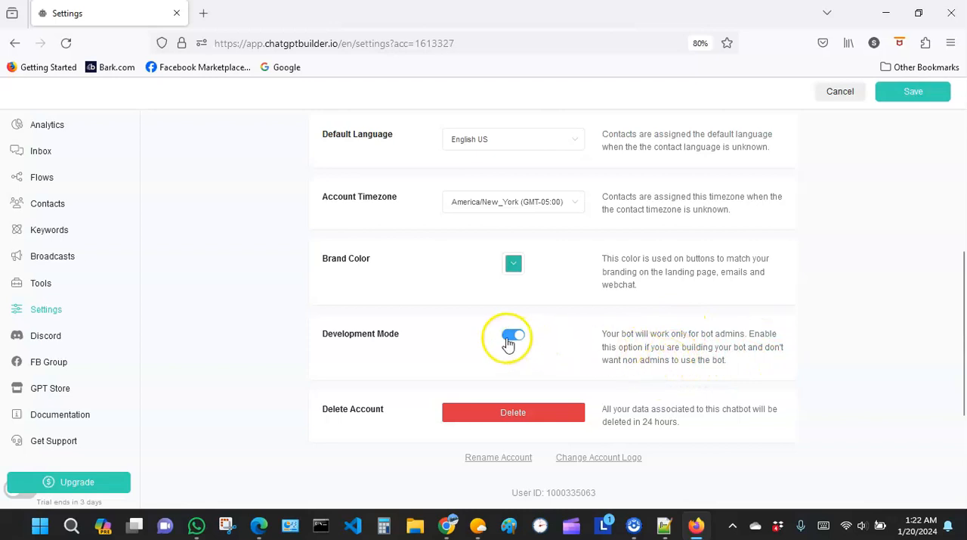
{"action": "left_click", "coordinate": [508, 336]}
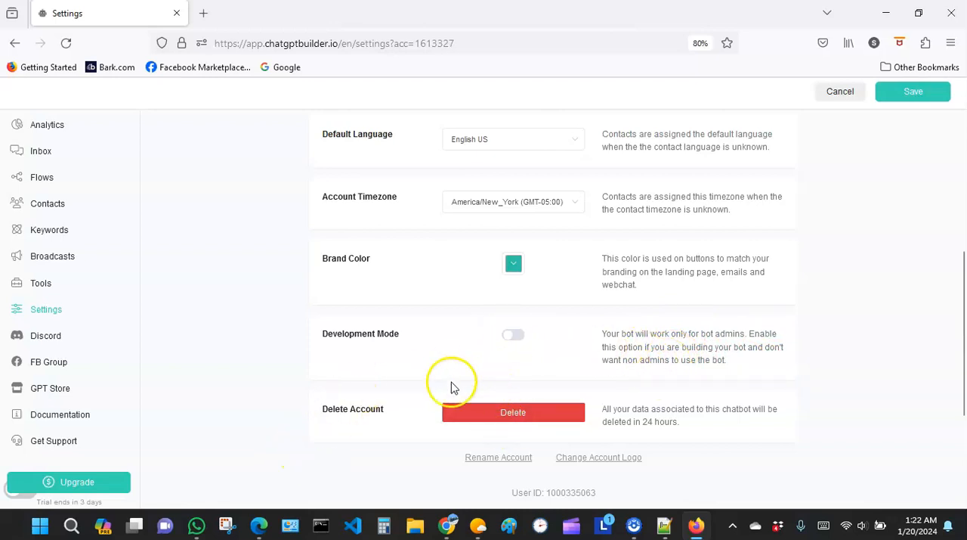
{"action": "mouse_move", "coordinate": [522, 402]}
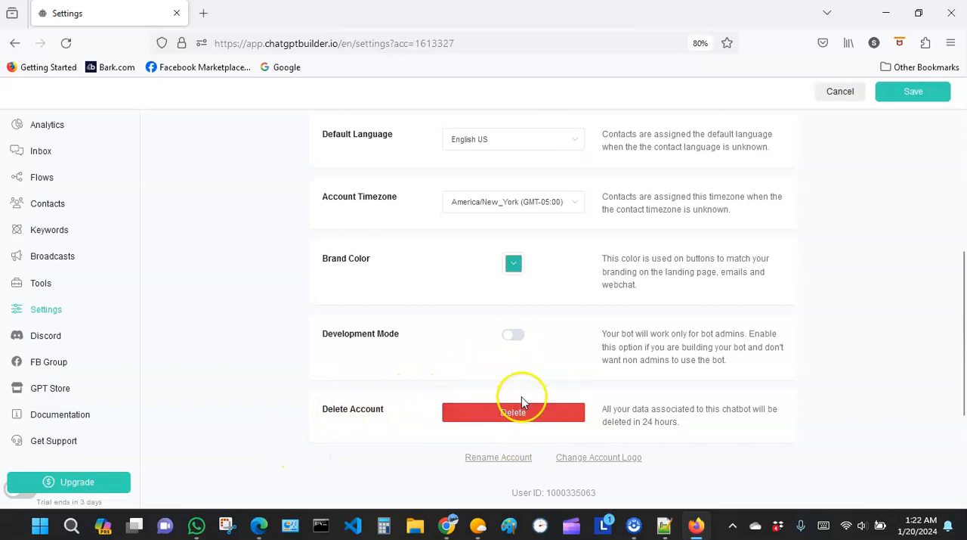
{"action": "mouse_move", "coordinate": [523, 422]}
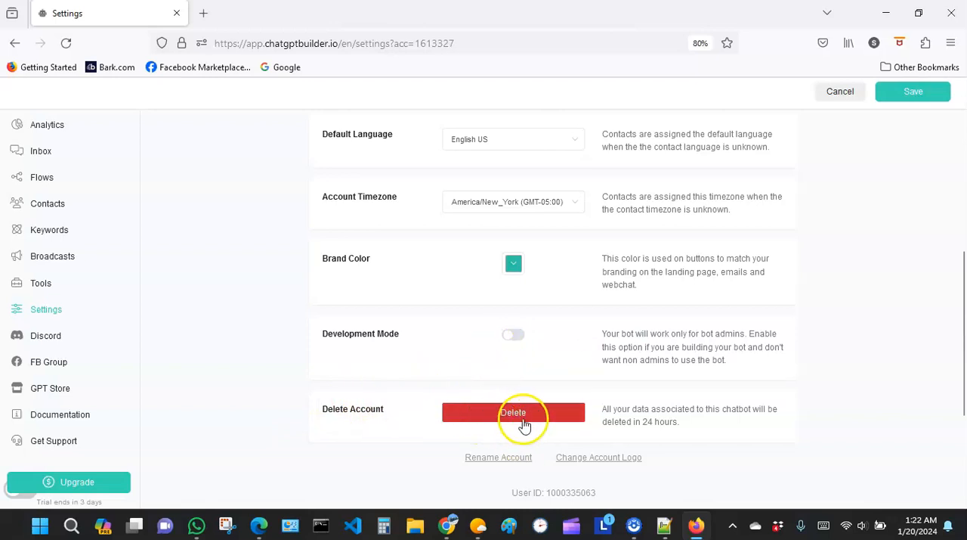
{"action": "mouse_move", "coordinate": [370, 385]}
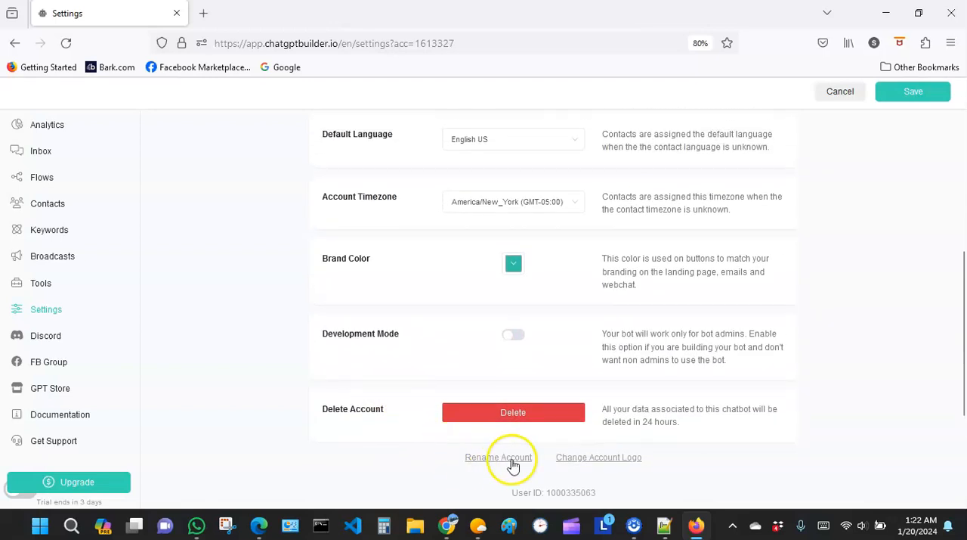
{"action": "scroll", "scroll_direction": "up", "scroll_amount": 3}
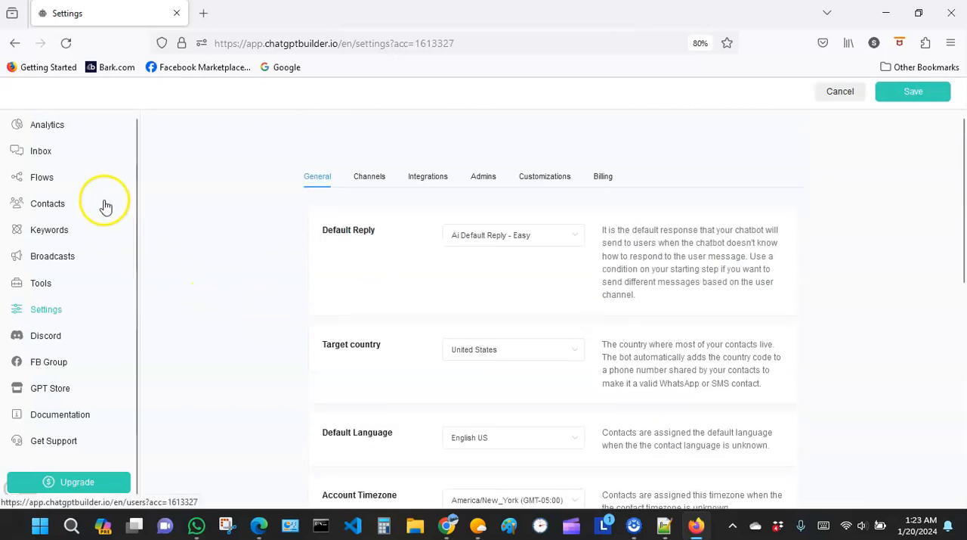
{"action": "scroll", "scroll_direction": "down", "scroll_amount": 3}
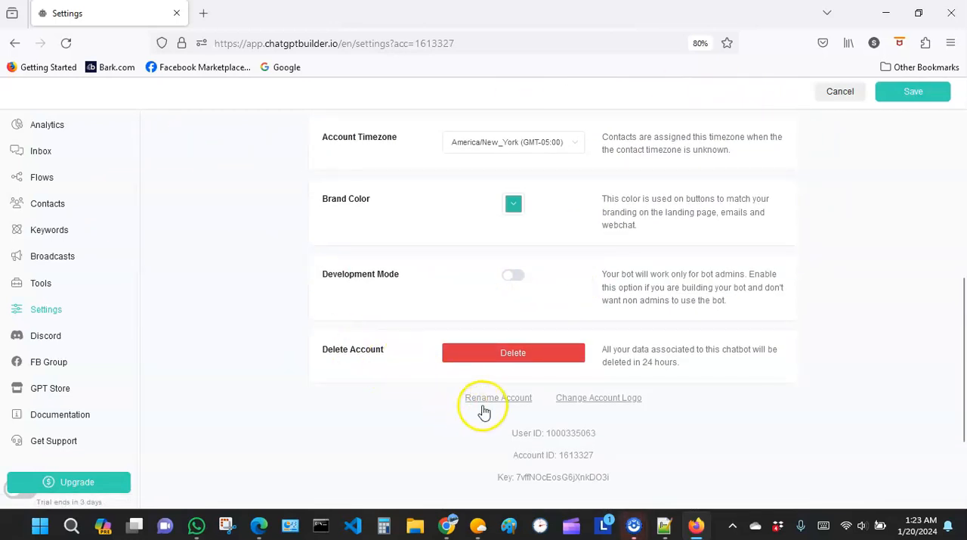
{"action": "mouse_move", "coordinate": [592, 407]}
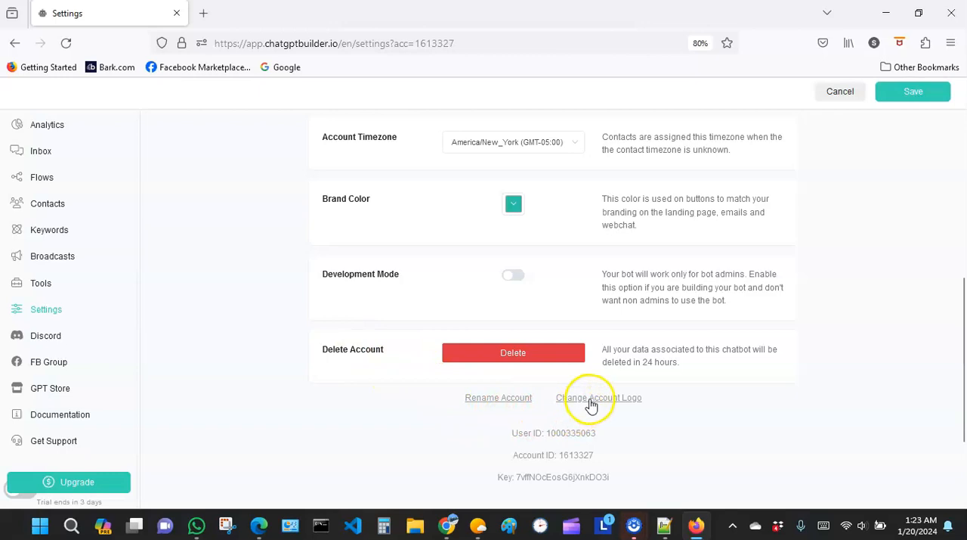
{"action": "scroll", "scroll_direction": "down", "scroll_amount": 3}
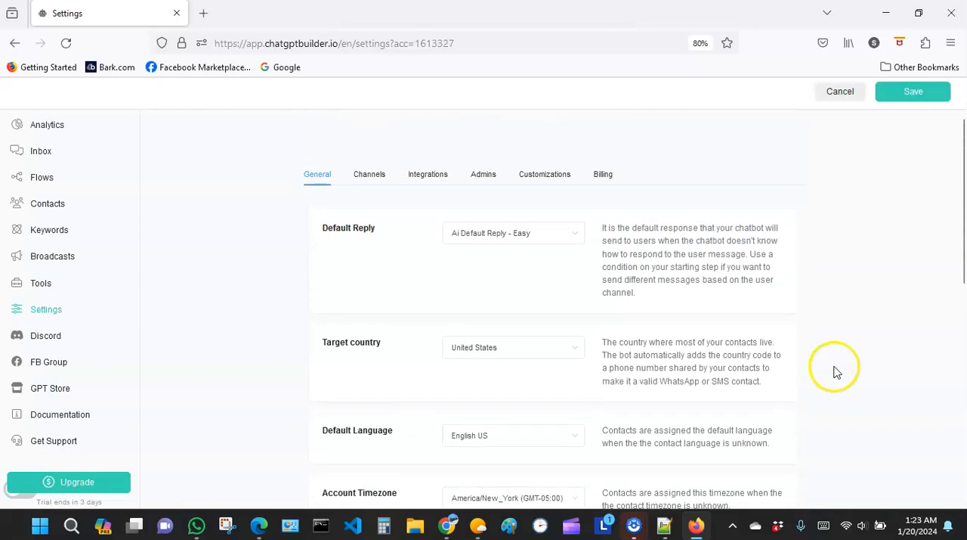
{"action": "scroll", "scroll_direction": "down", "scroll_amount": 3}
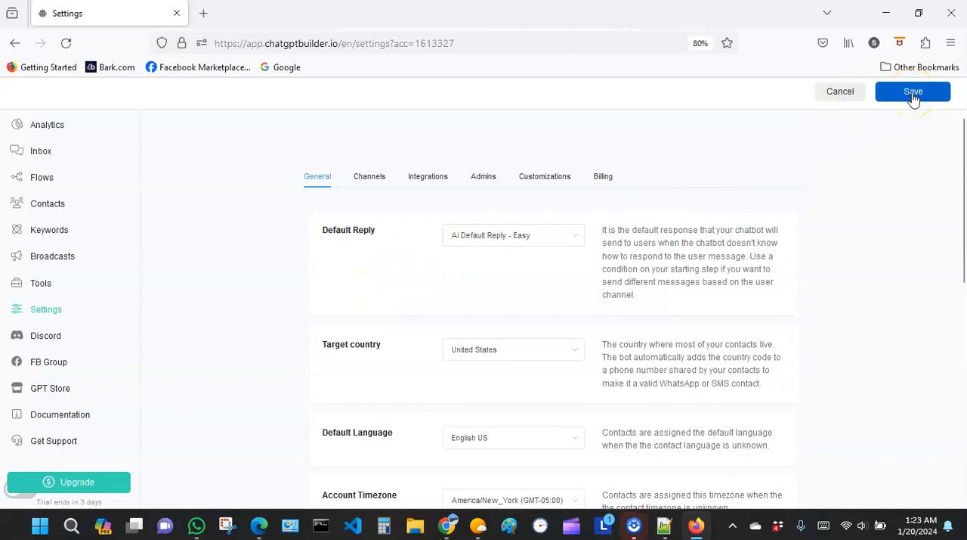
{"action": "mouse_move", "coordinate": [370, 176]}
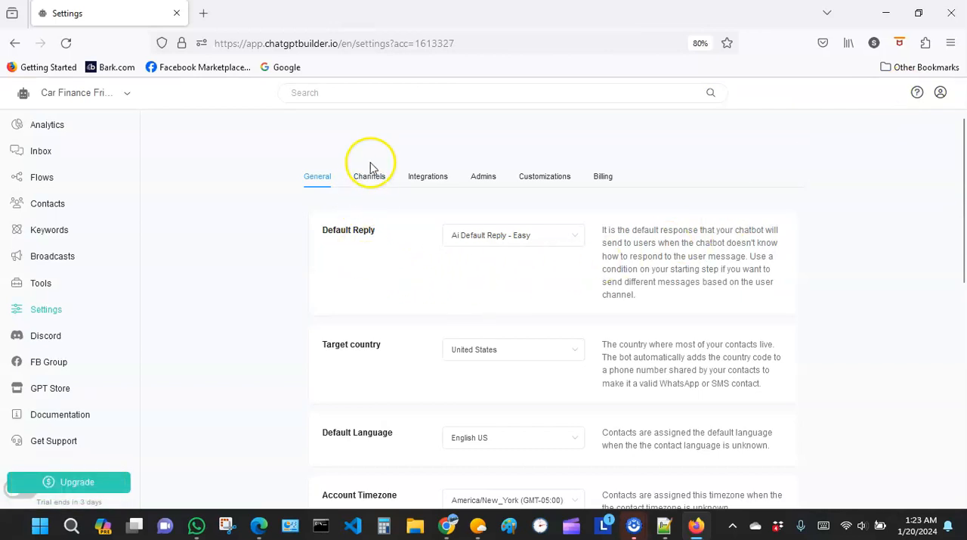
{"action": "mouse_move", "coordinate": [367, 187]}
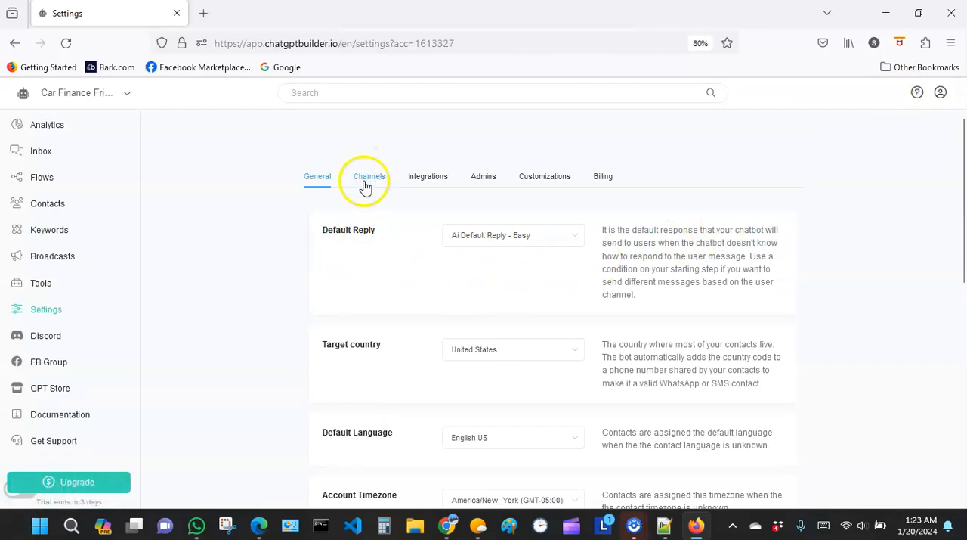
Show the Channels tab listing Messenger, WhatsApp, Instagram, Web Chatbot, SMS, Voice and Telegram
{"action": "left_click", "coordinate": [369, 176]}
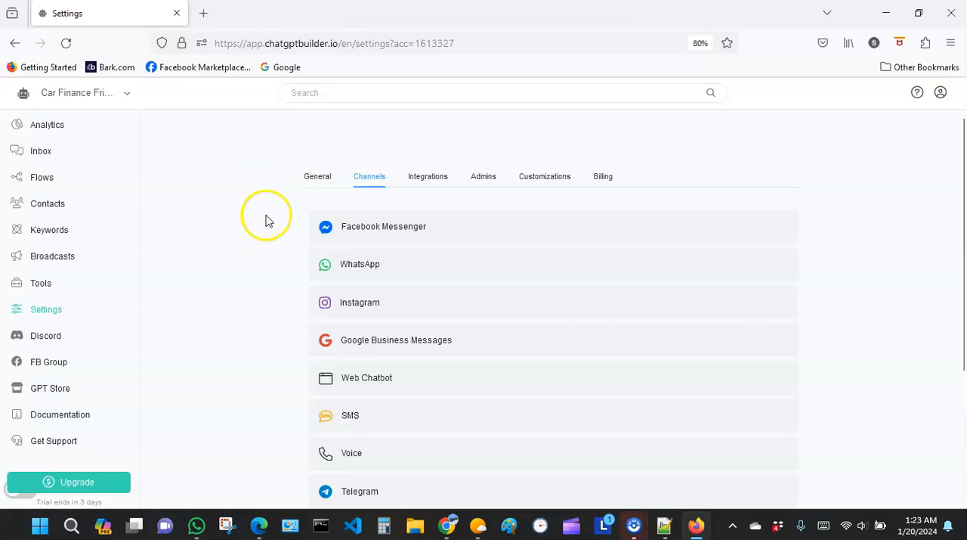
{"action": "mouse_move", "coordinate": [358, 226]}
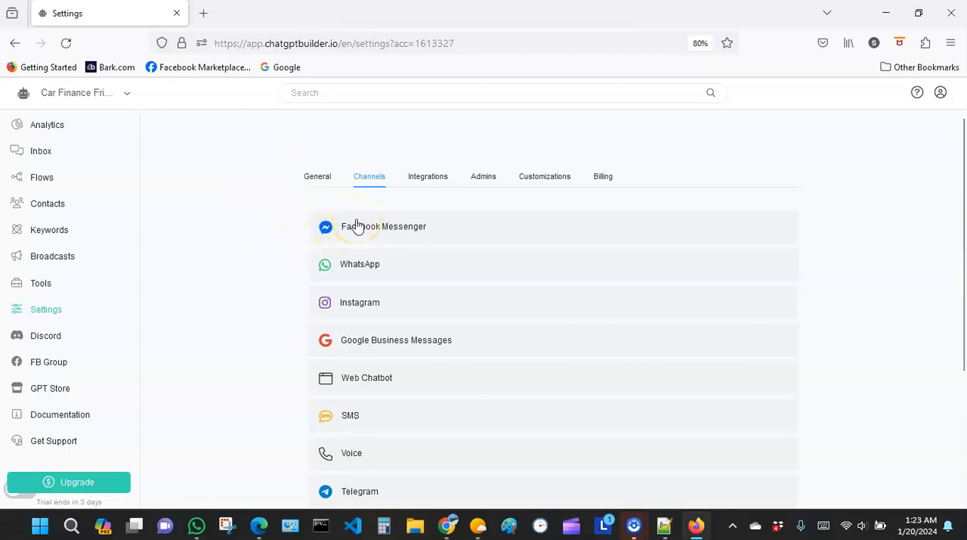
{"action": "mouse_move", "coordinate": [253, 312]}
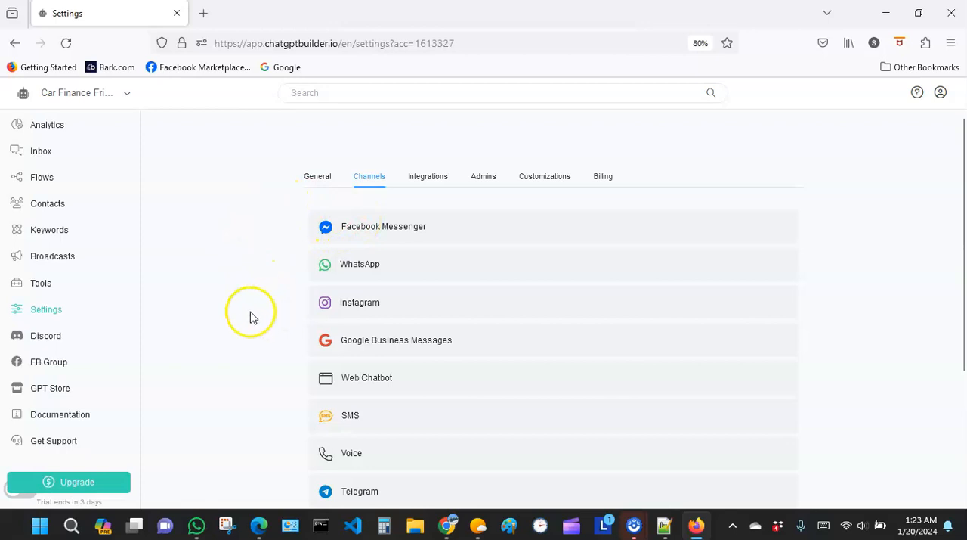
{"action": "mouse_move", "coordinate": [323, 378]}
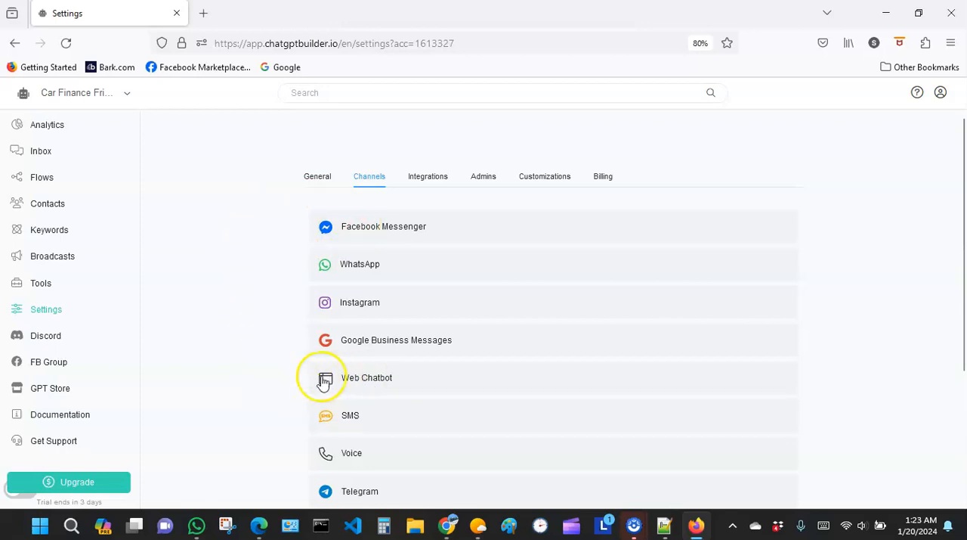
{"action": "mouse_move", "coordinate": [279, 381]}
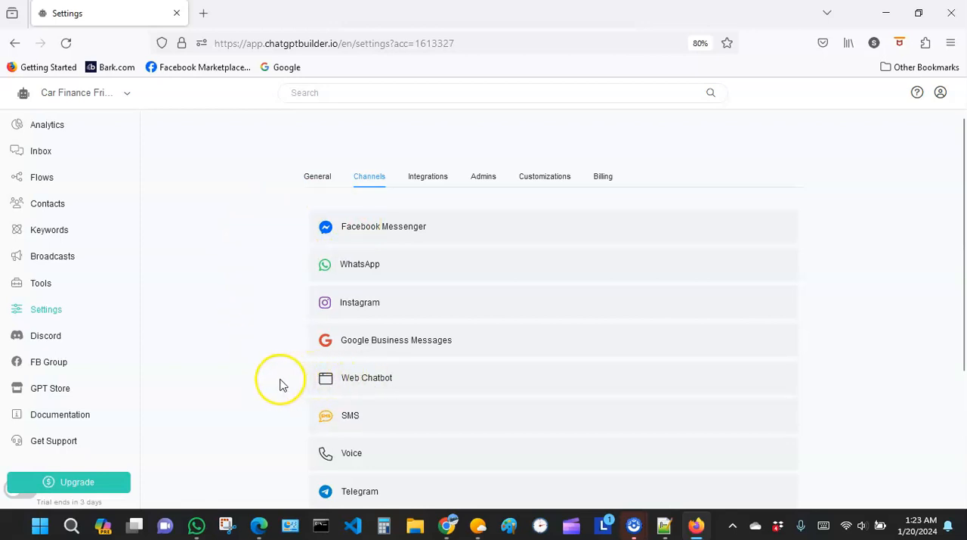
{"action": "mouse_move", "coordinate": [260, 377]}
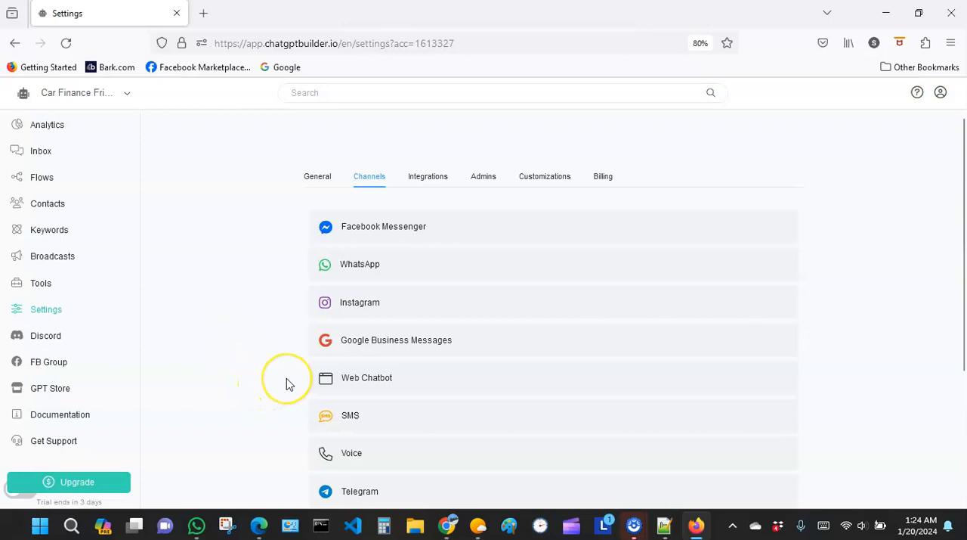
{"action": "mouse_move", "coordinate": [302, 379]}
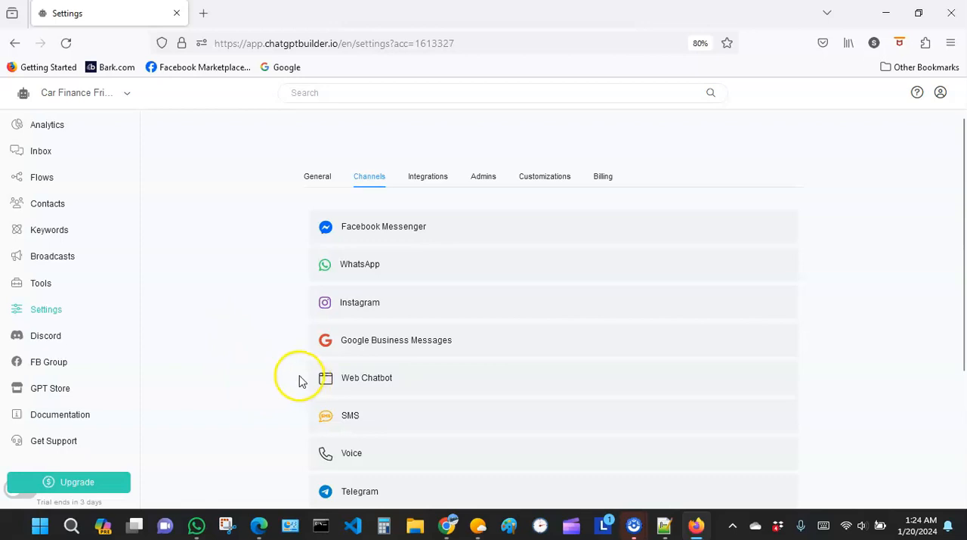
{"action": "mouse_move", "coordinate": [271, 290]}
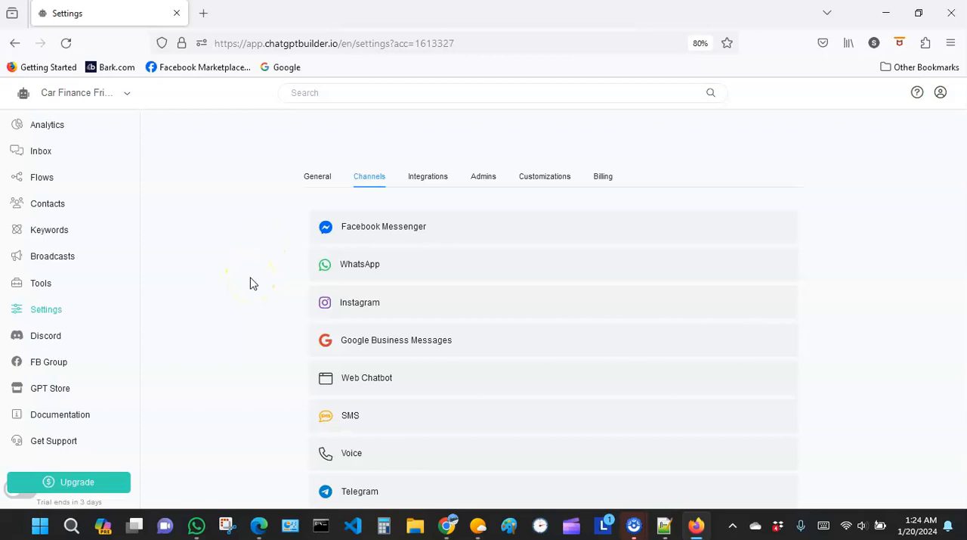
{"action": "mouse_move", "coordinate": [341, 230]}
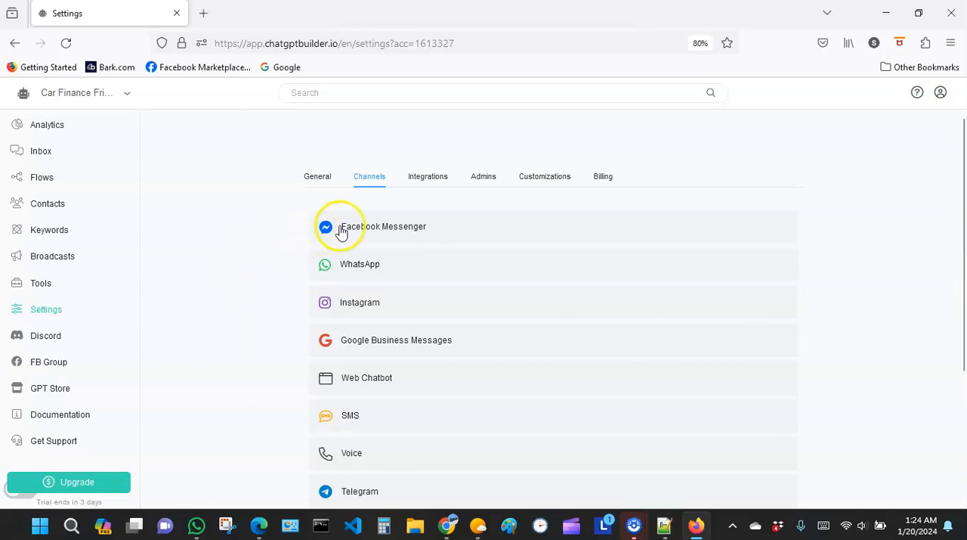
{"action": "mouse_move", "coordinate": [266, 285]}
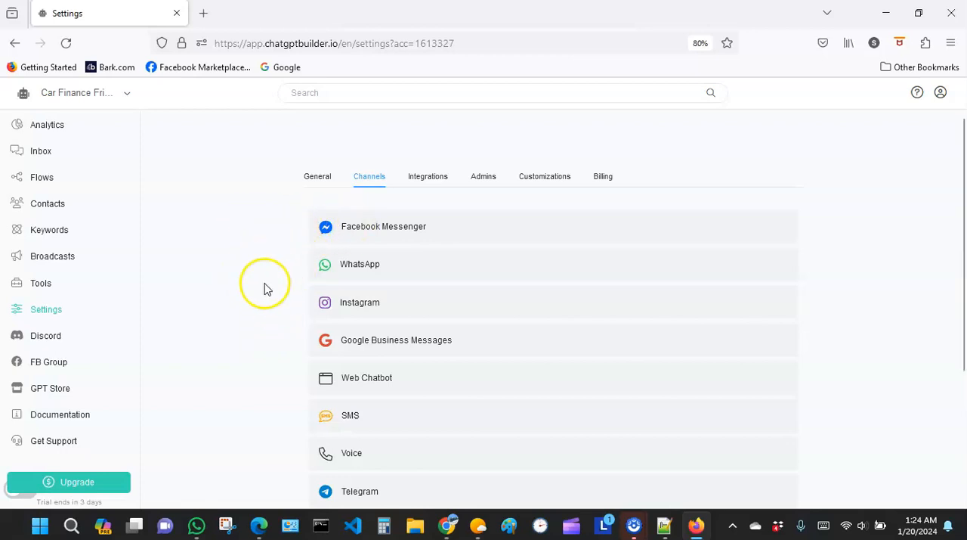
{"action": "mouse_move", "coordinate": [263, 345]}
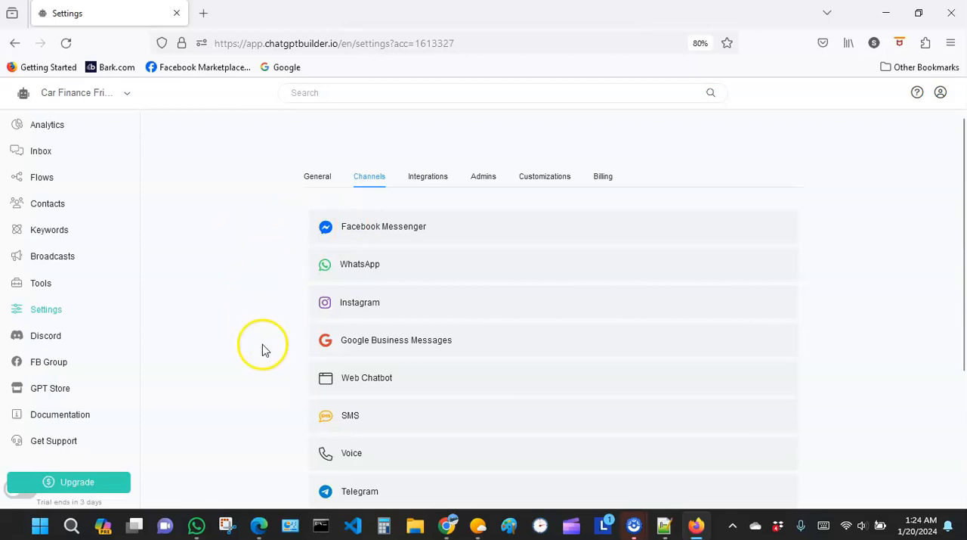
{"action": "mouse_move", "coordinate": [254, 415]}
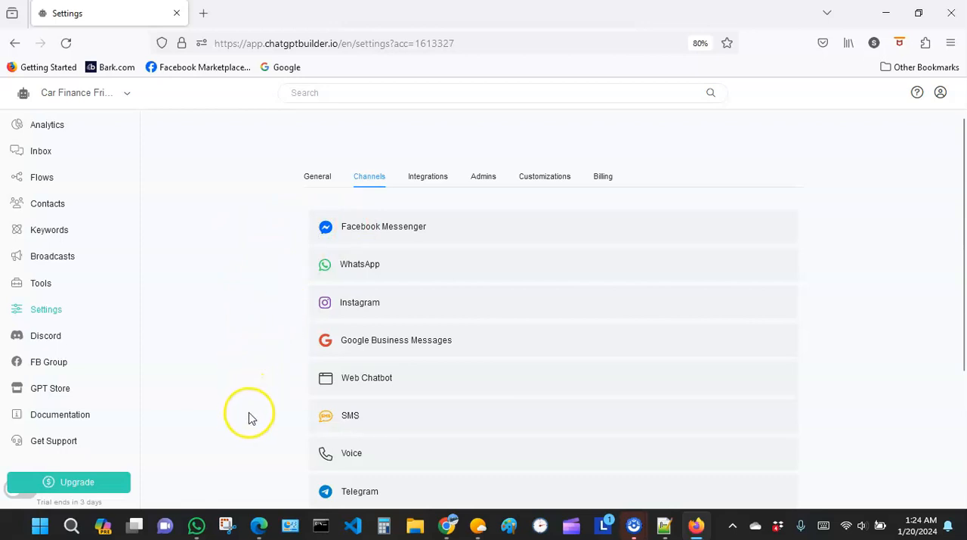